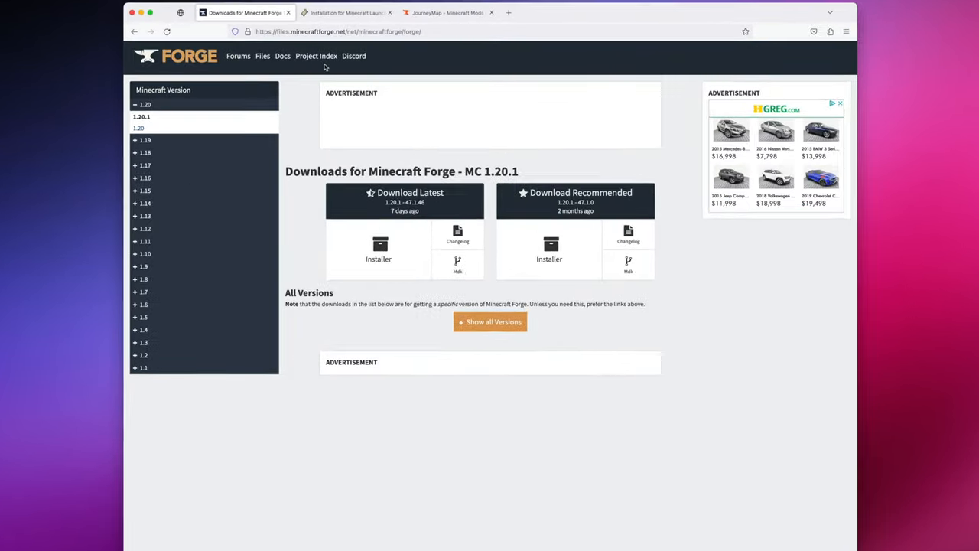
# - Review the Fabric and JourneyMap tabs, then download the recommended Forge 1.20.1-47.1.0 installer
pyautogui.click(345, 13)
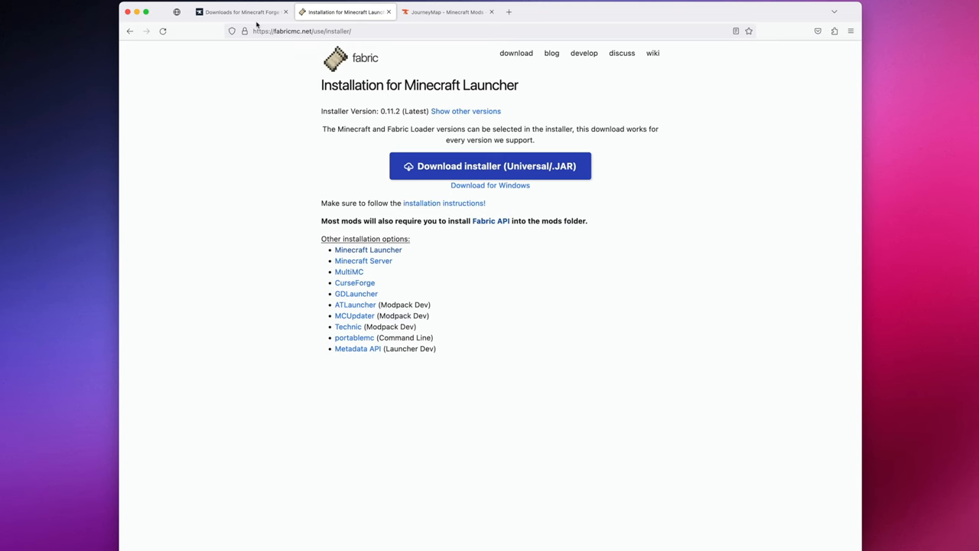
pyautogui.moveTo(296, 80)
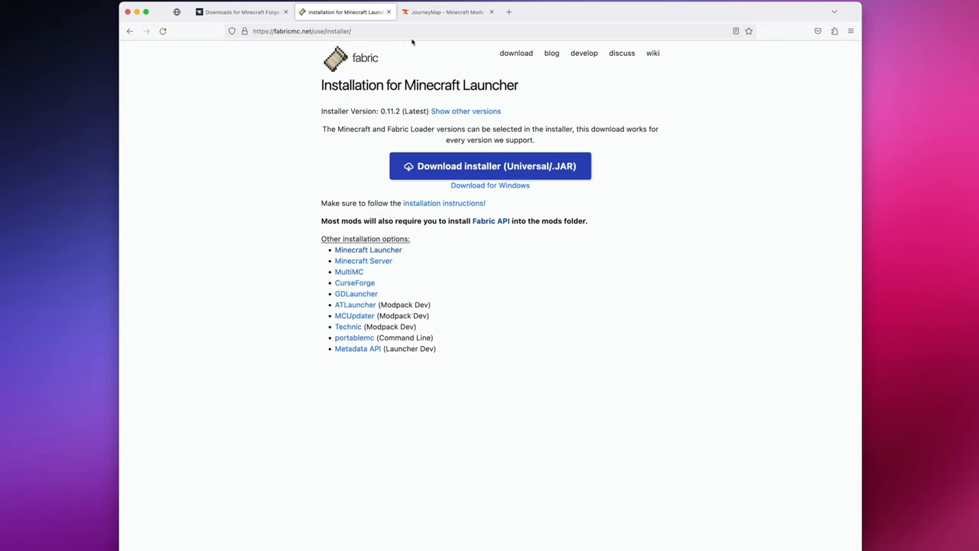
pyautogui.click(446, 12)
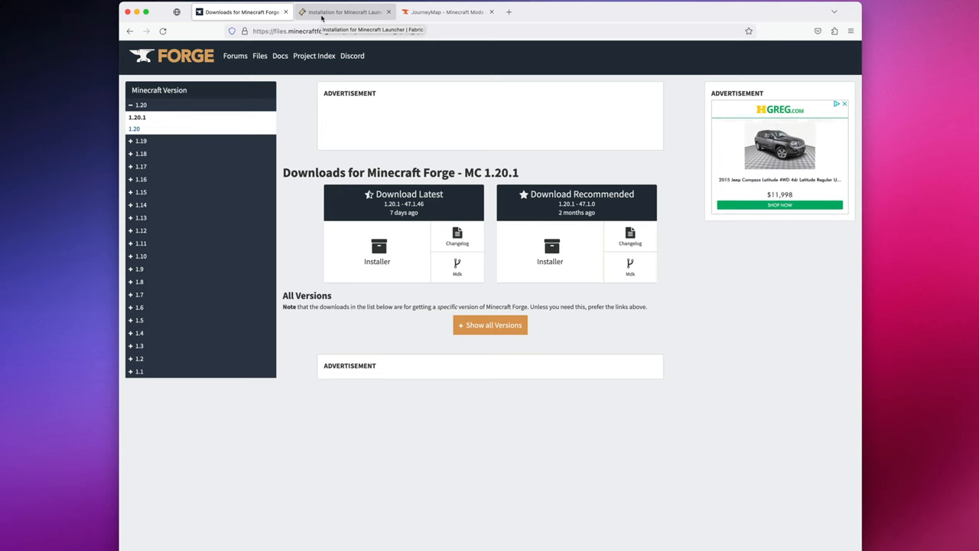
pyautogui.click(446, 12)
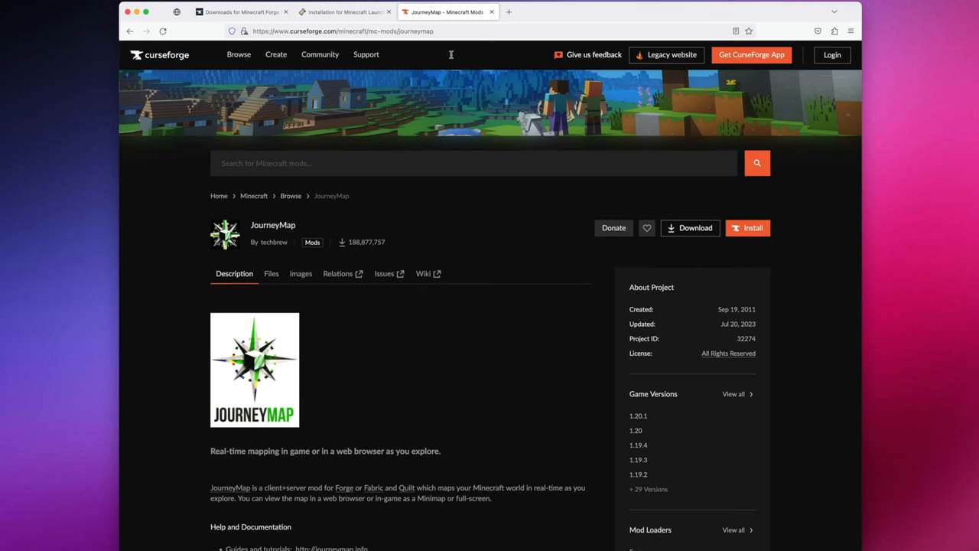
pyautogui.moveTo(386, 119)
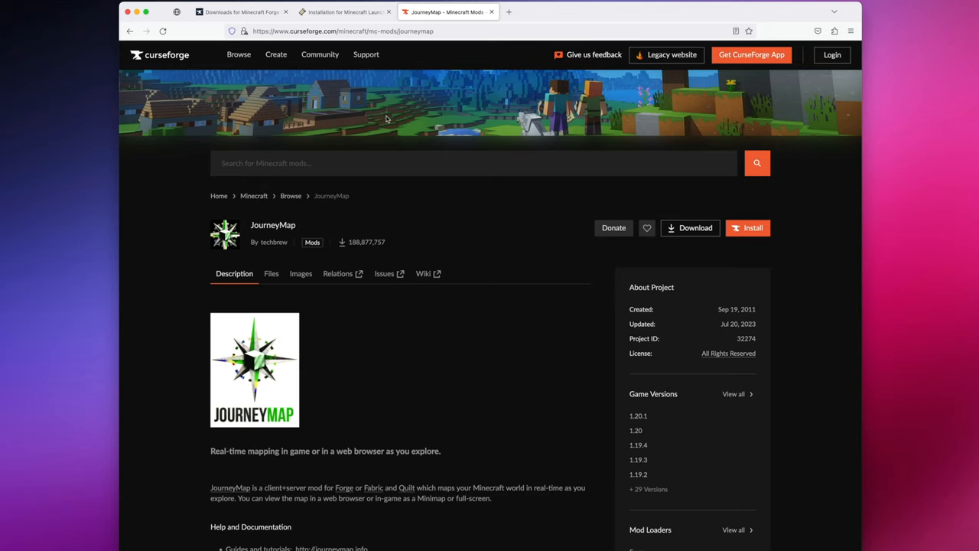
pyautogui.click(241, 12)
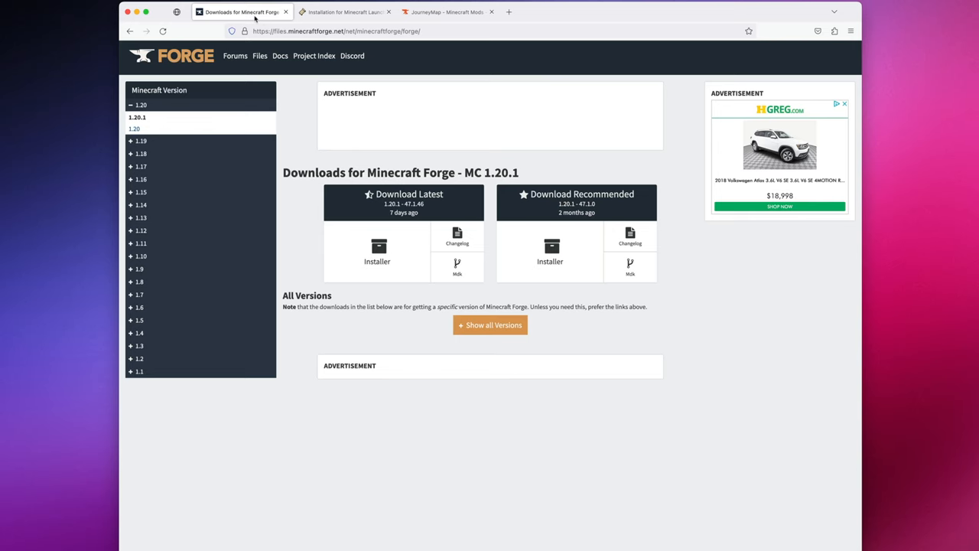
pyautogui.moveTo(575, 211)
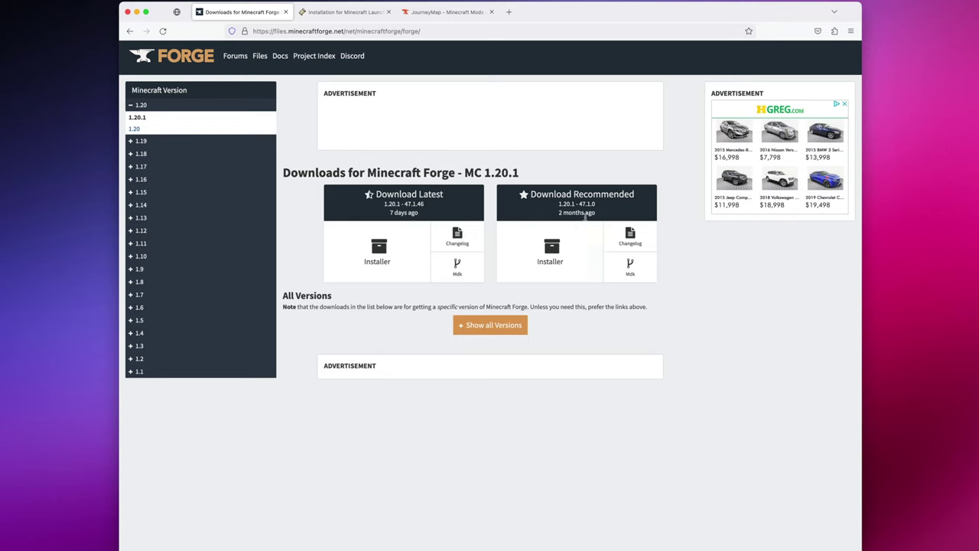
pyautogui.click(551, 248)
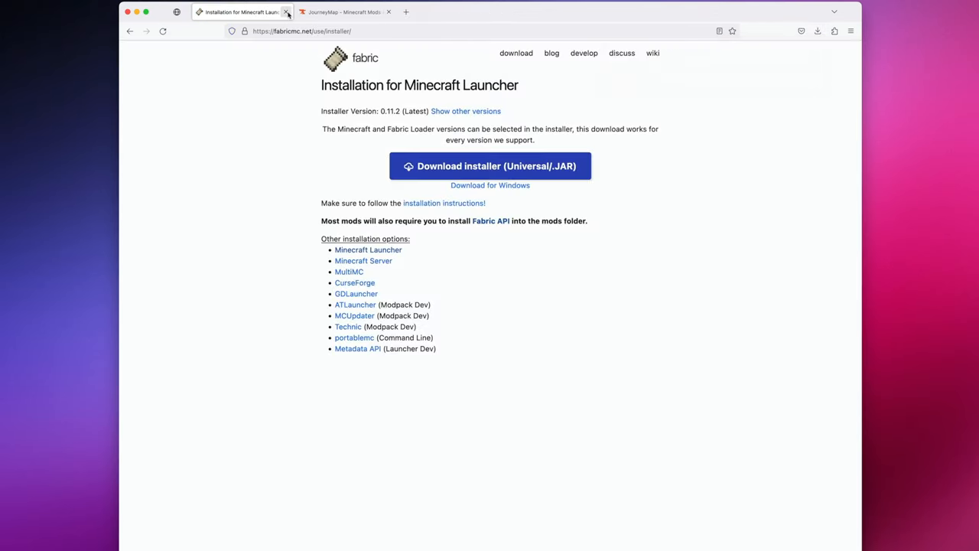
pyautogui.moveTo(413, 124)
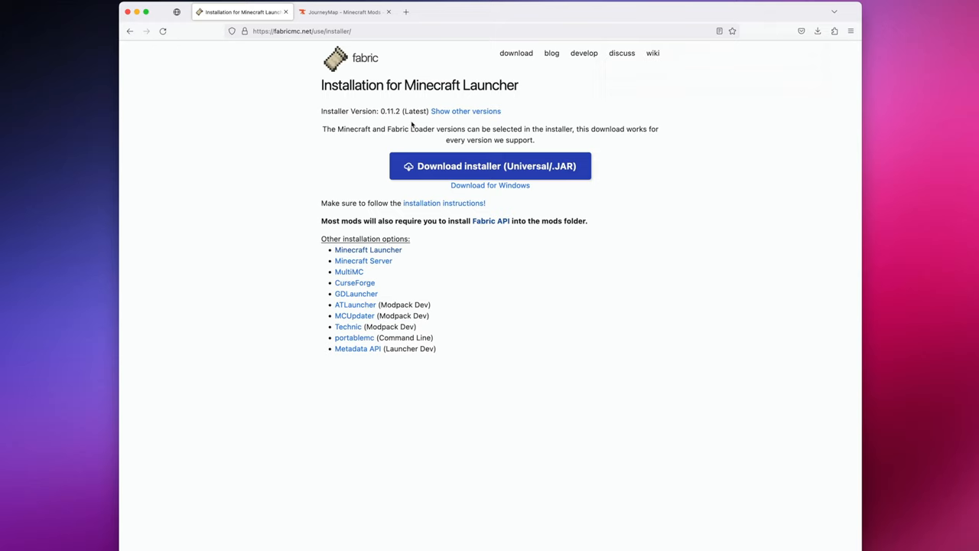
pyautogui.moveTo(496, 156)
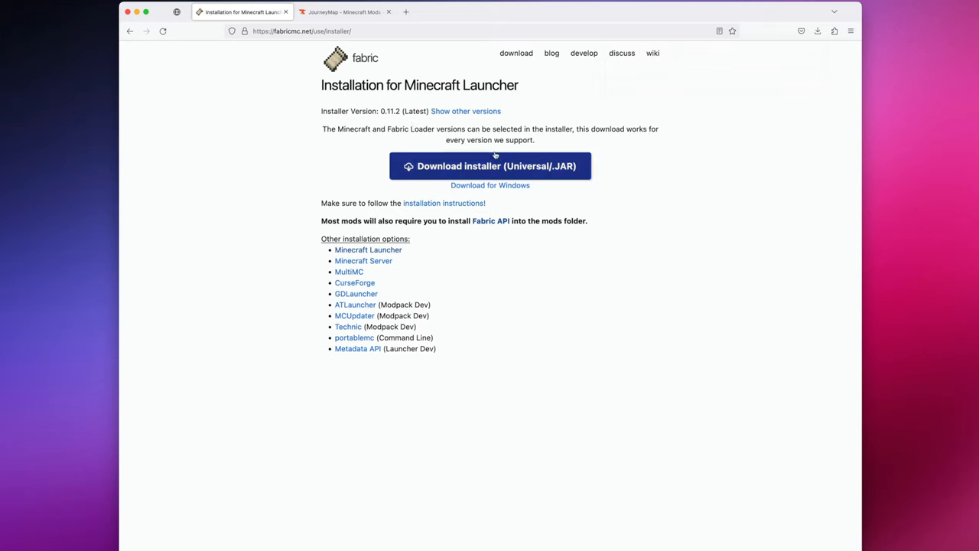
pyautogui.moveTo(575, 177)
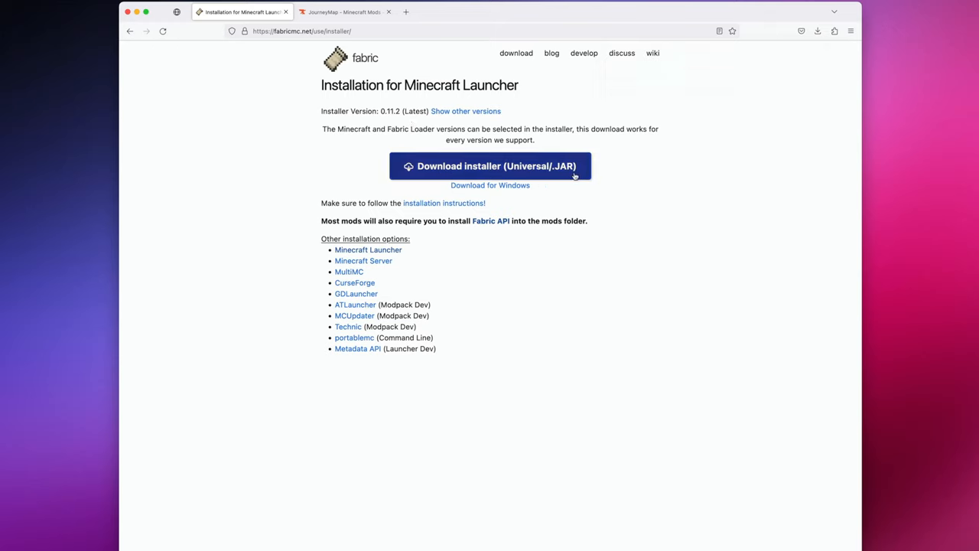
# - Close the Fabric installer tab so the CurseForge JourneyMap page shows
pyautogui.click(344, 12)
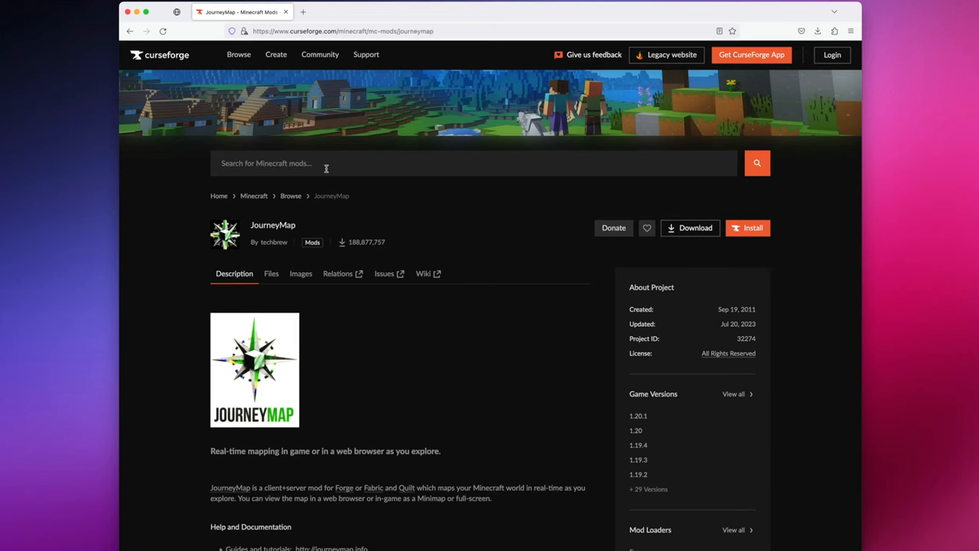
# - From JourneyMap's Files list, download the journeymap-1.20.1-5.9.12-forge file
pyautogui.click(270, 273)
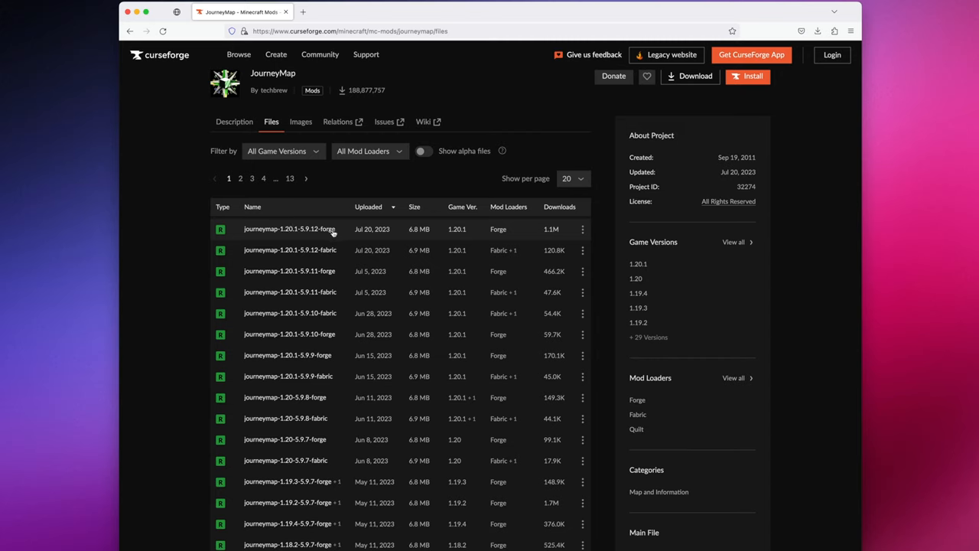
pyautogui.moveTo(459, 234)
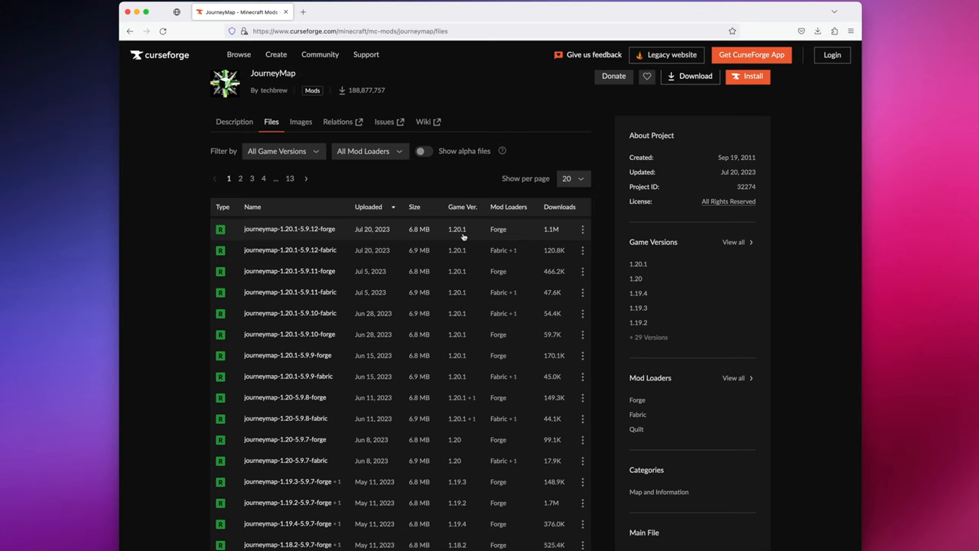
pyautogui.moveTo(505, 244)
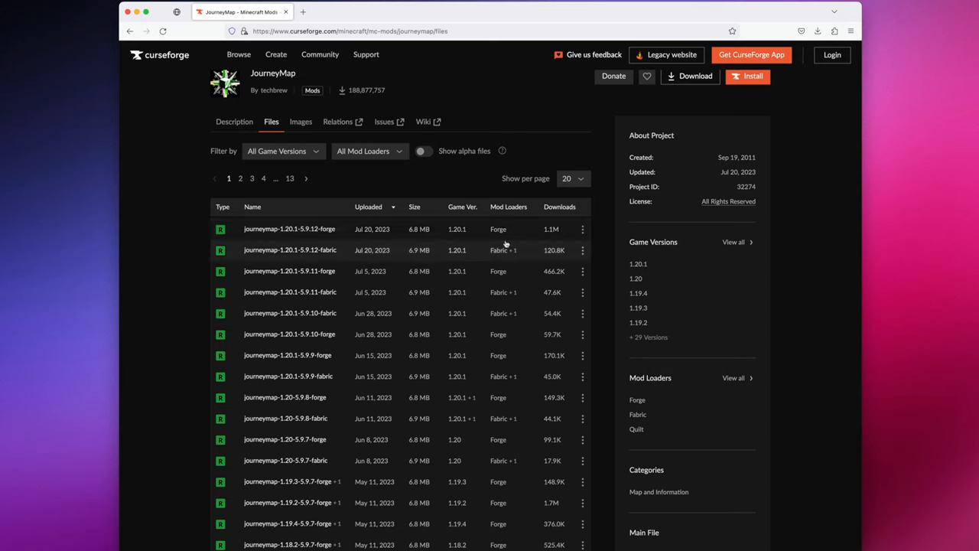
pyautogui.moveTo(585, 230)
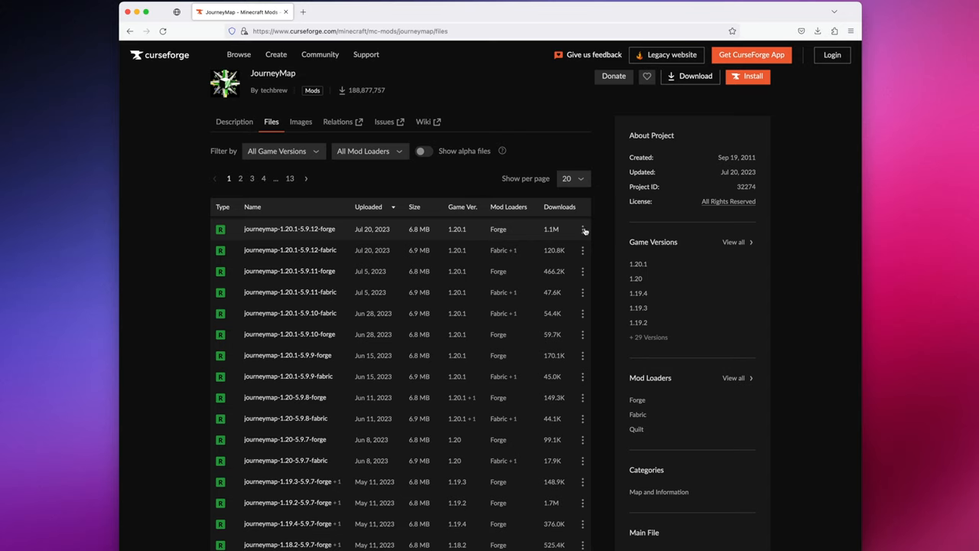
pyautogui.click(584, 230)
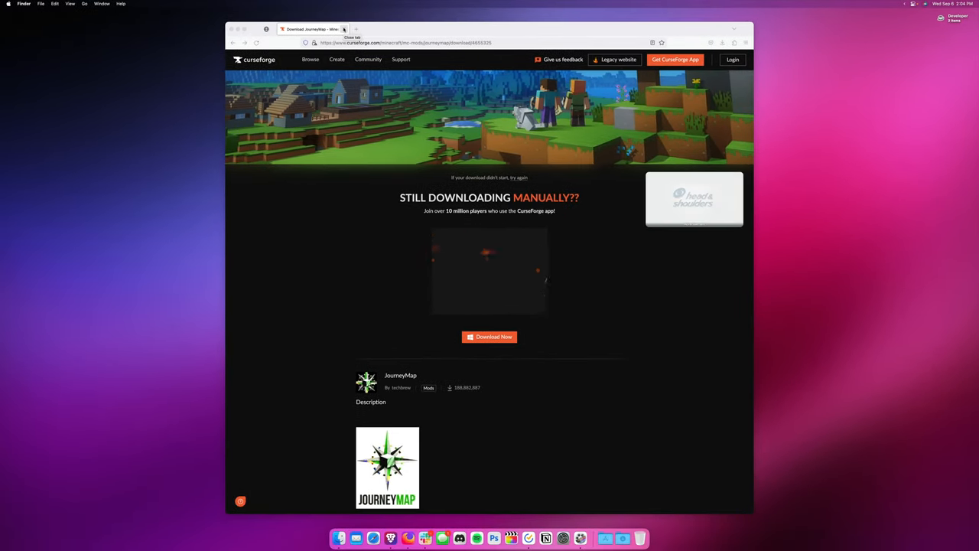
# - Hide Firefox and choose Open With on the Forge installer jar on the desktop
pyautogui.click(343, 29)
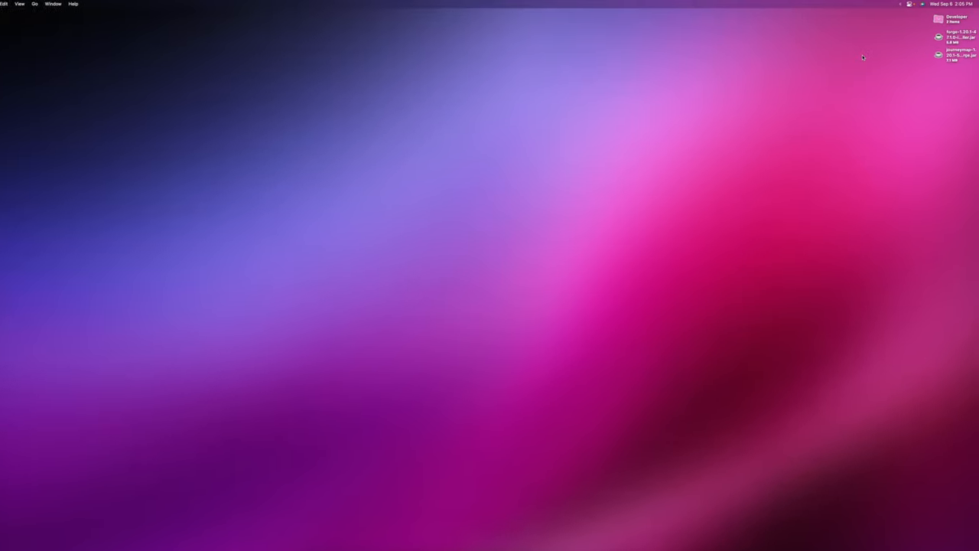
pyautogui.rightClick(946, 64)
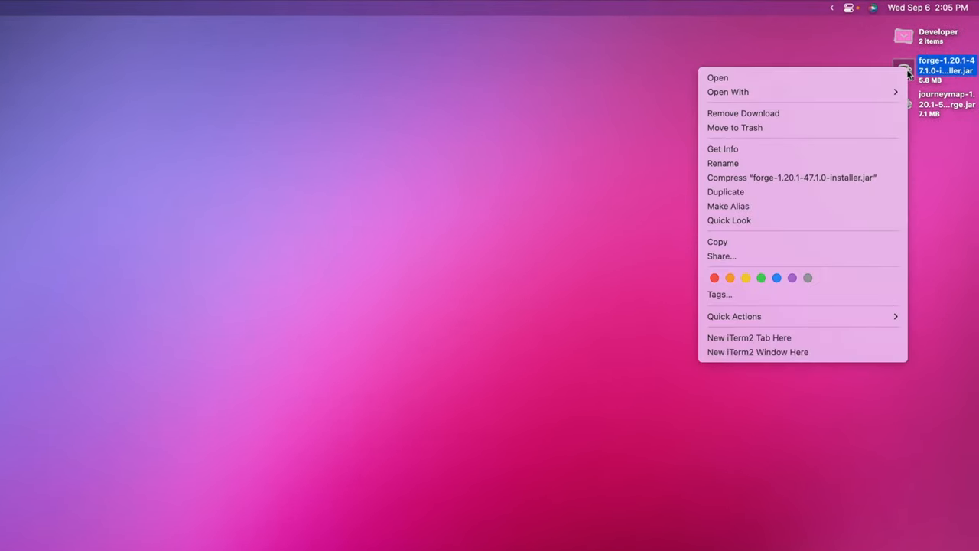
pyautogui.click(729, 92)
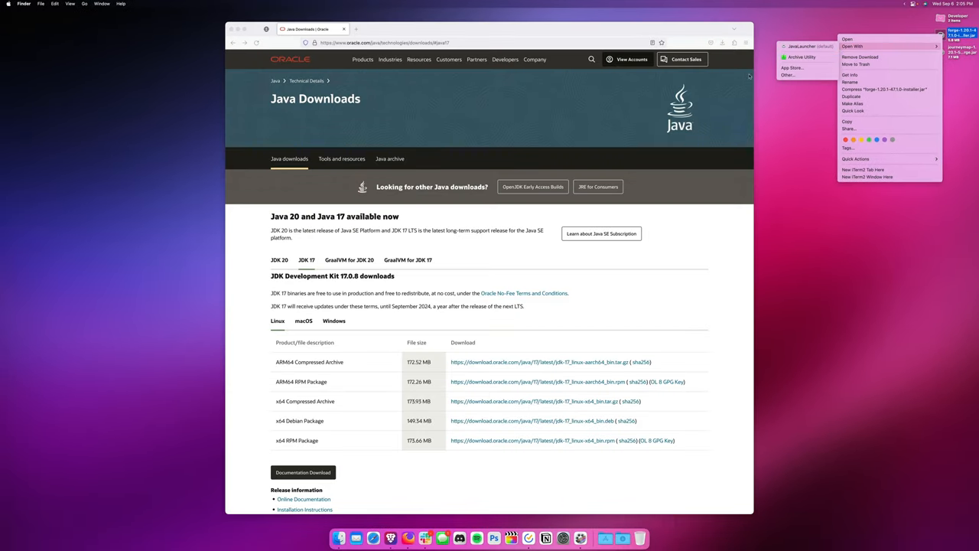
# - Show Oracle's JDK 17 macOS downloads and check this Mac's chip via the Apple menu
pyautogui.click(550, 135)
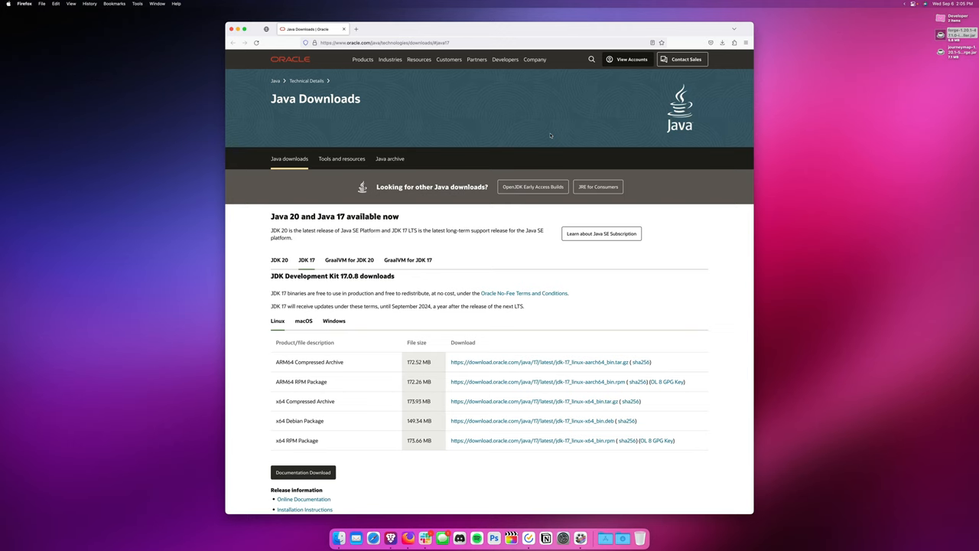
pyautogui.scroll(-3)
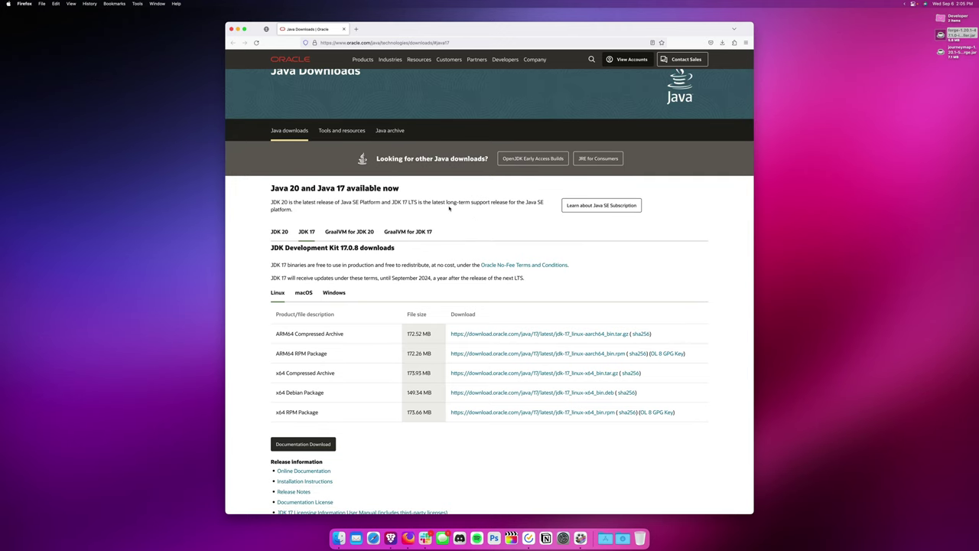
pyautogui.scroll(-3)
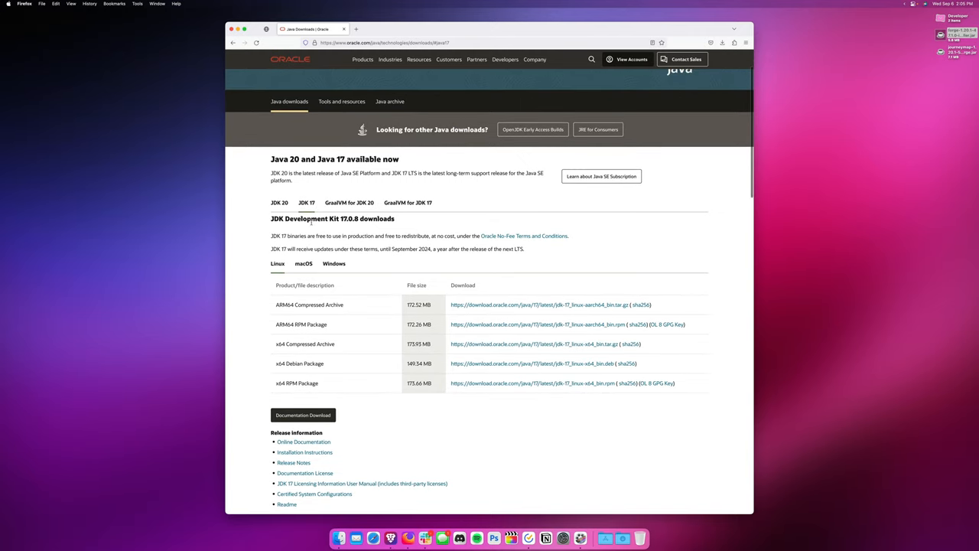
pyautogui.click(303, 263)
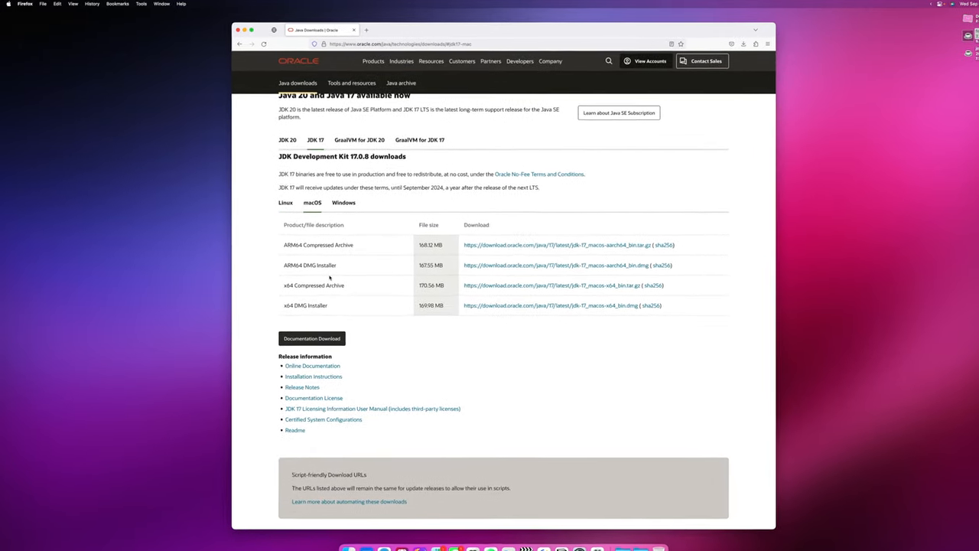
pyautogui.click(8, 6)
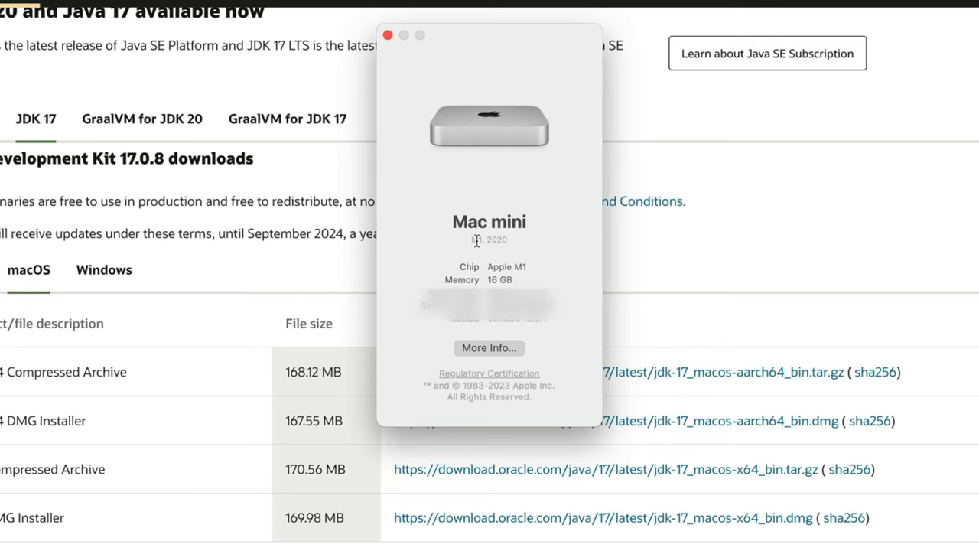
pyautogui.moveTo(450, 247)
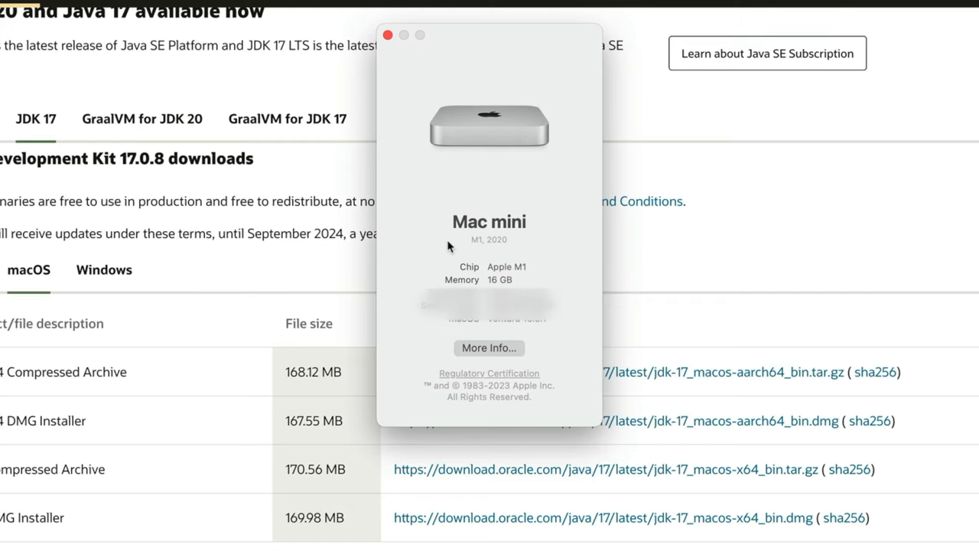
pyautogui.moveTo(470, 247)
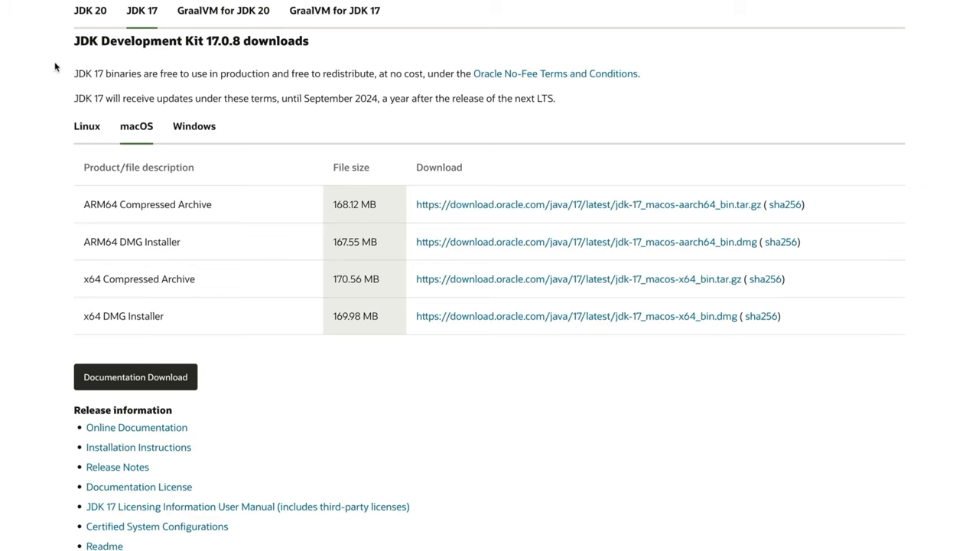
pyautogui.moveTo(153, 204)
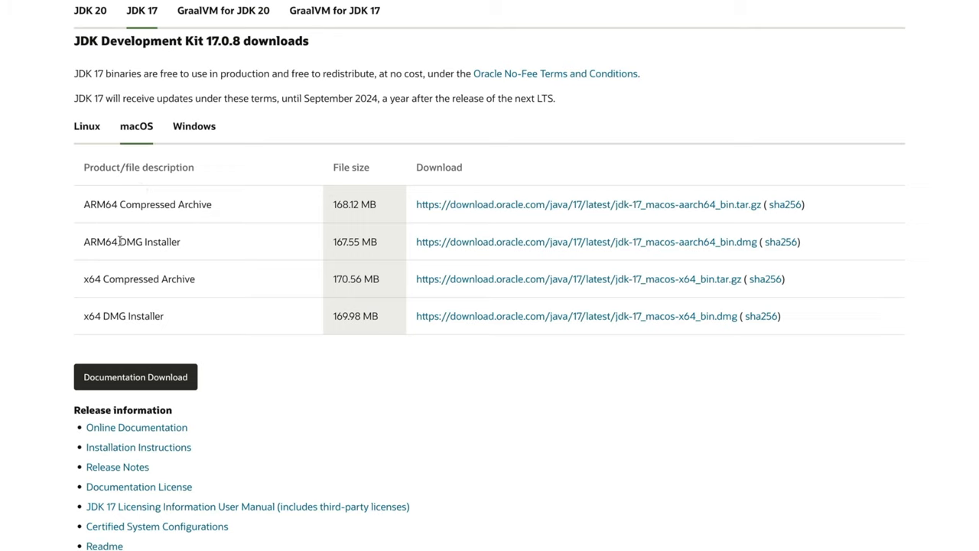
pyautogui.moveTo(252, 225)
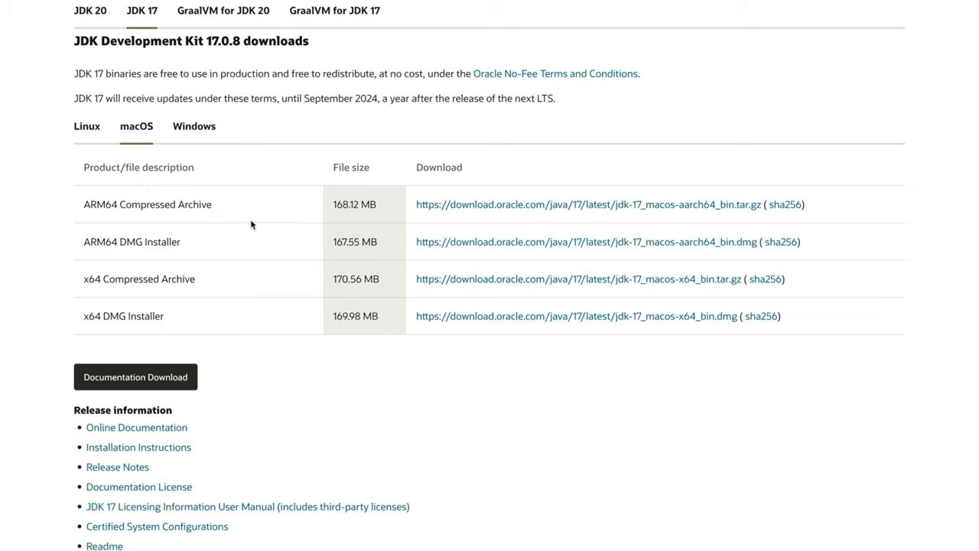
pyautogui.moveTo(92, 320)
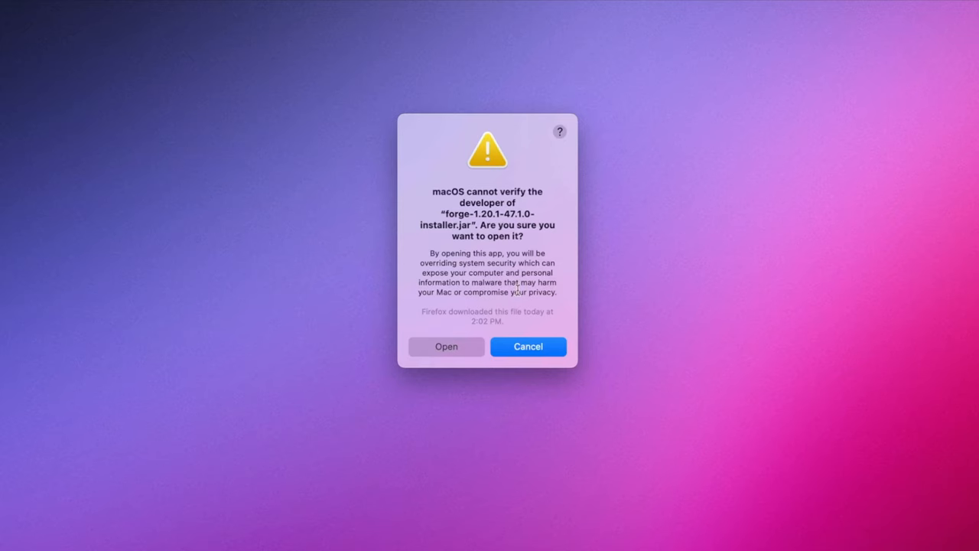
pyautogui.moveTo(499, 230)
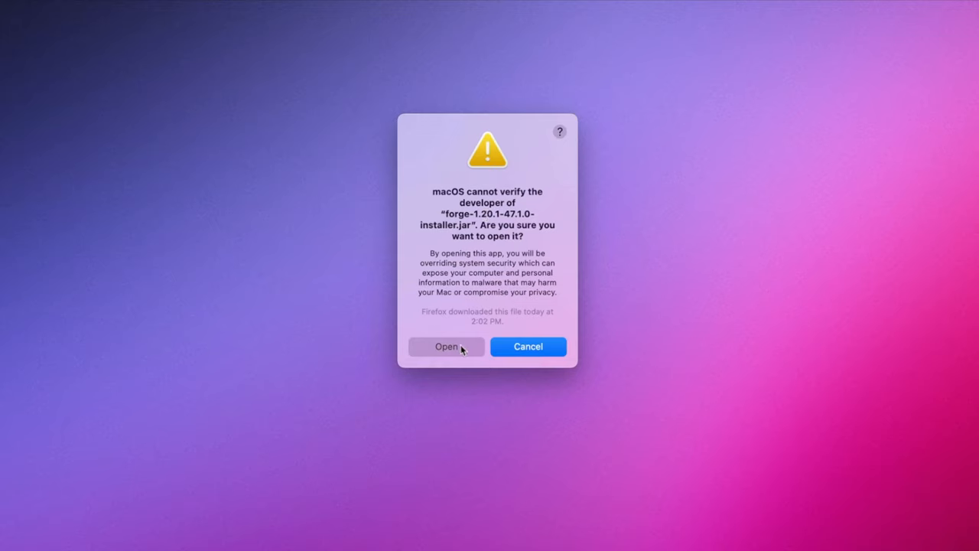
# - Open the unverified Forge installer anyway and start the client install to the default minecraft folder
pyautogui.click(447, 346)
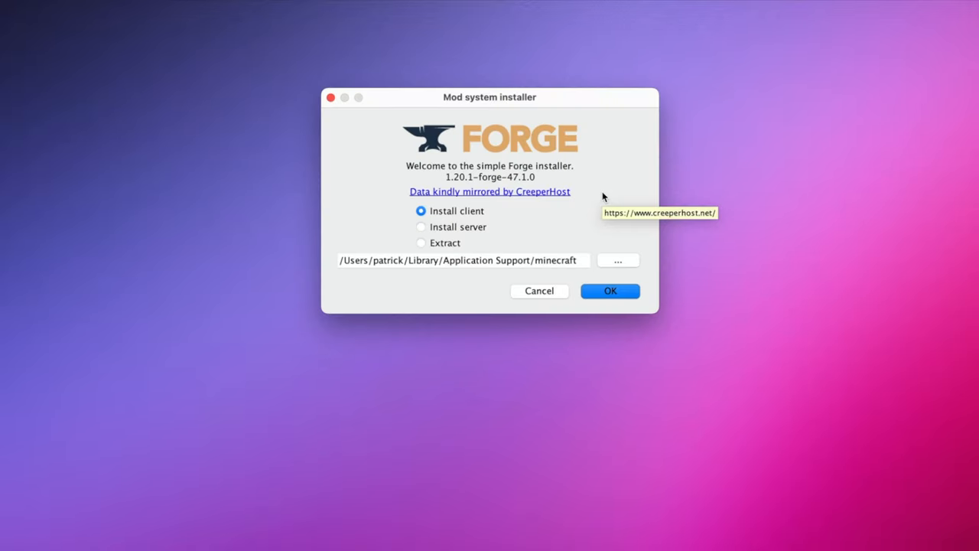
pyautogui.moveTo(483, 123)
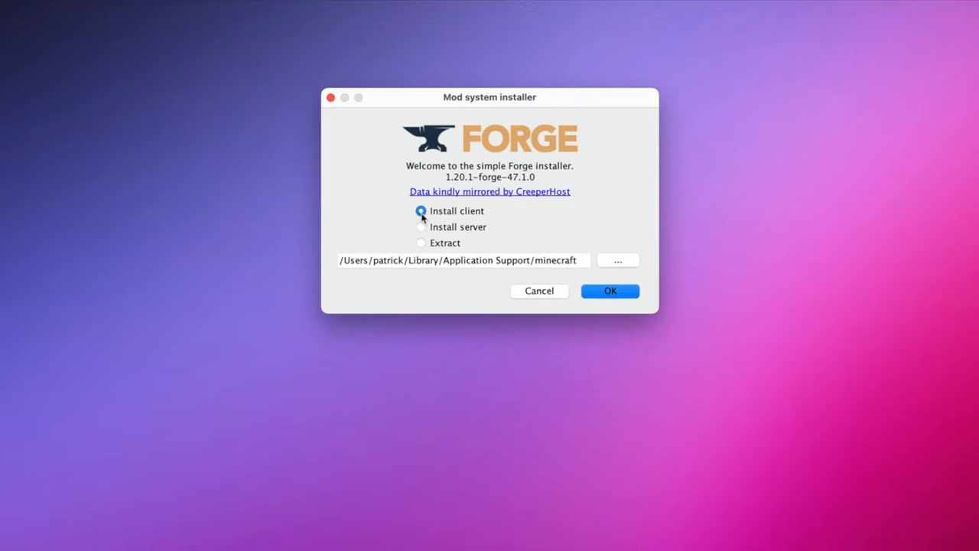
pyautogui.moveTo(349, 263)
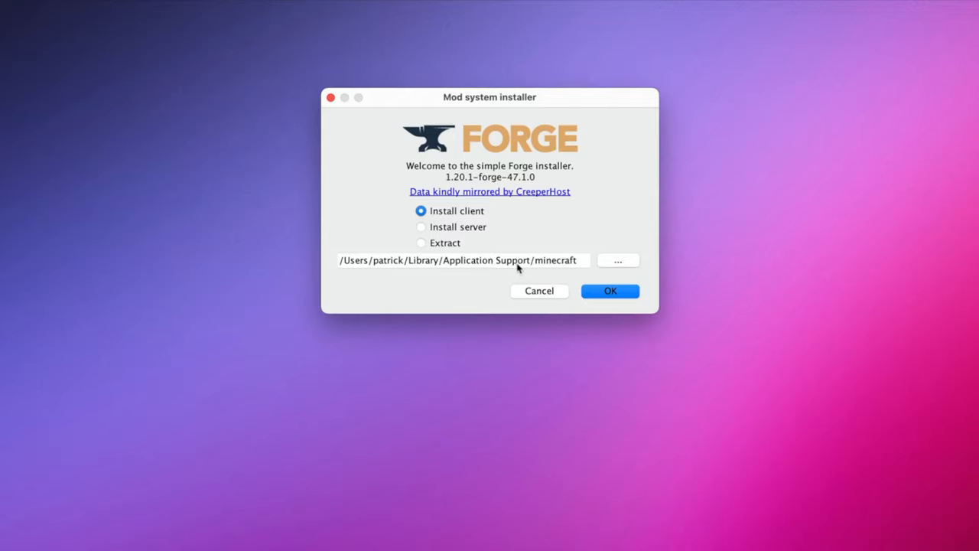
pyautogui.click(609, 291)
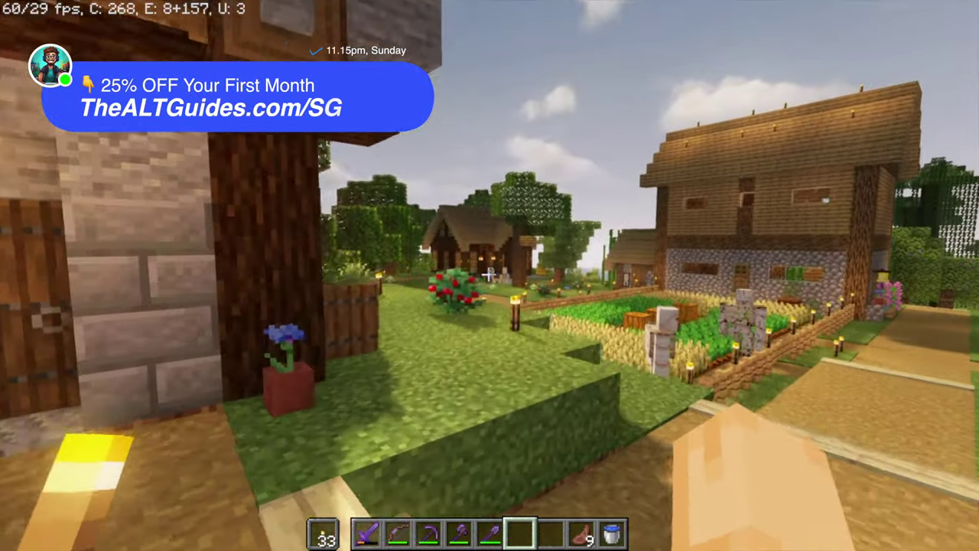
pyautogui.moveTo(489, 275)
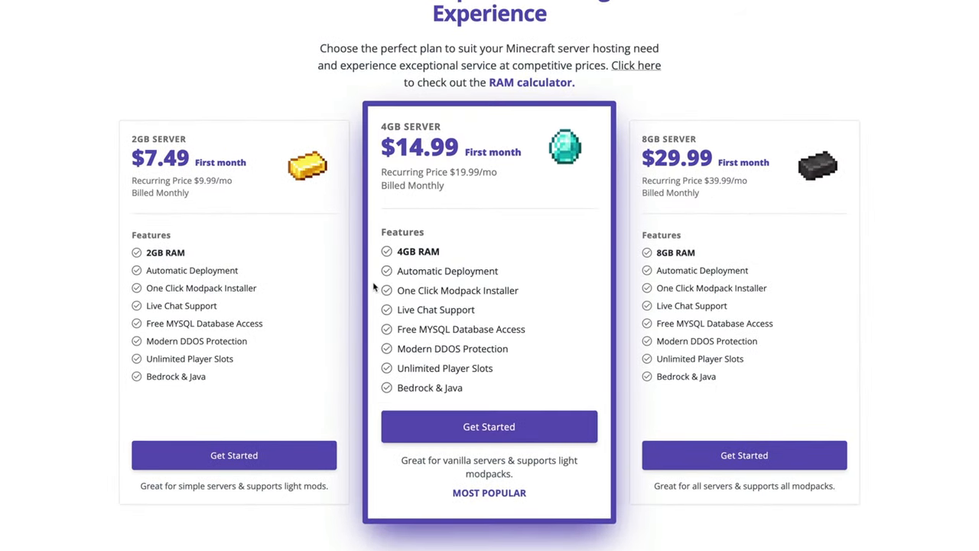
# - In the RAM calculator, set players to 2+ and configure the recommended 4GB server
pyautogui.scroll(-3)
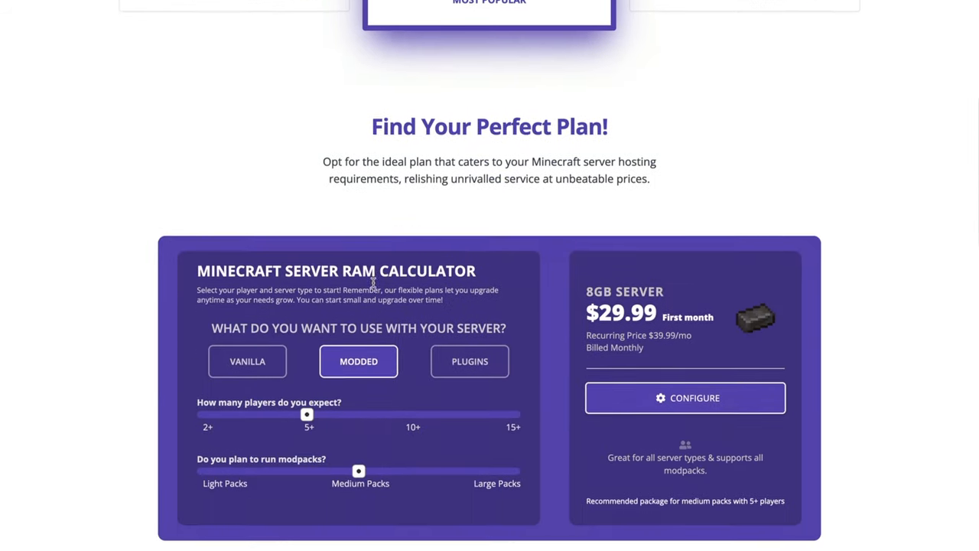
pyautogui.scroll(-3)
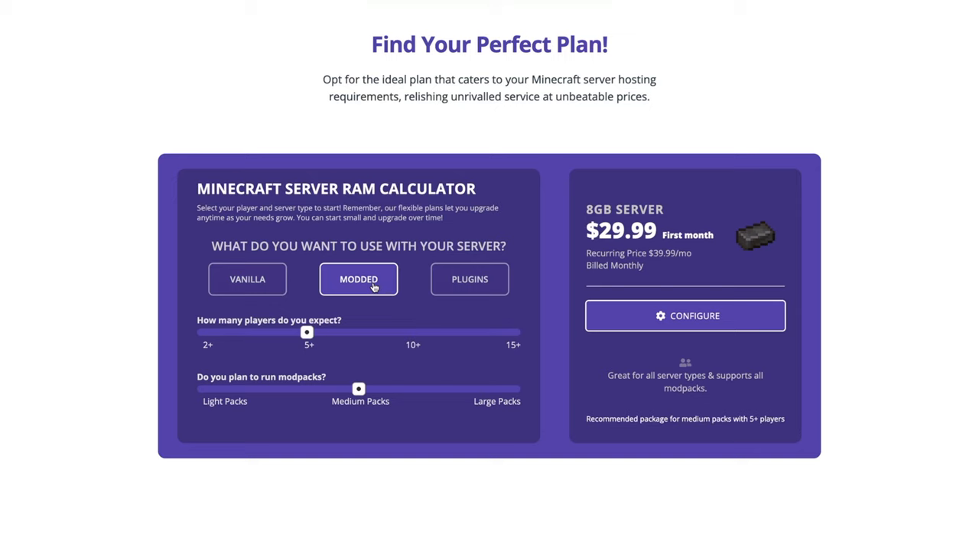
pyautogui.moveTo(205, 336)
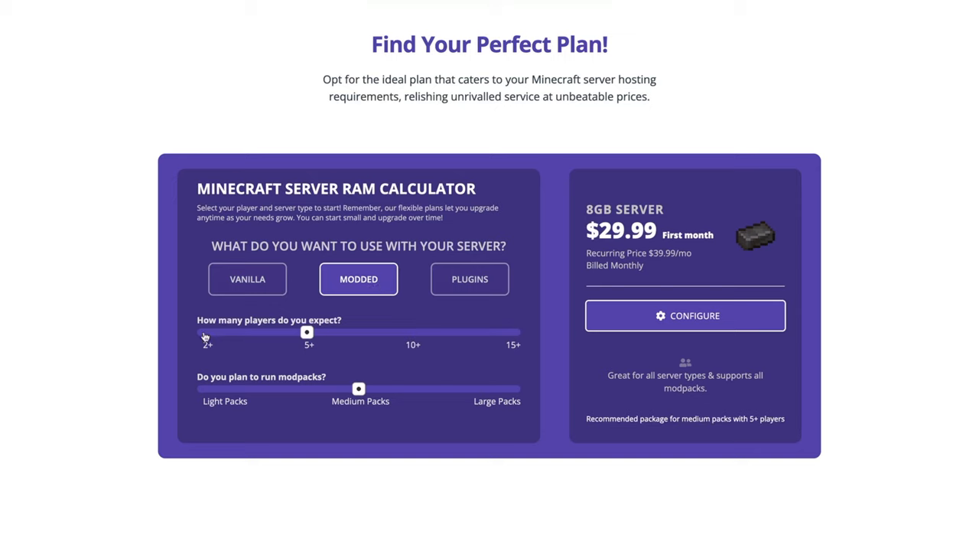
pyautogui.moveTo(306, 330); pyautogui.dragTo(203, 331)
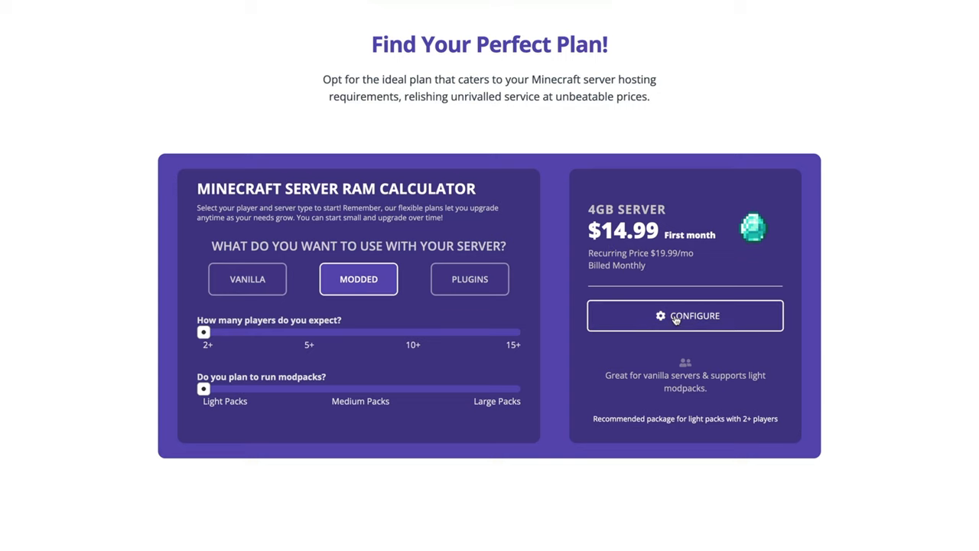
pyautogui.click(686, 315)
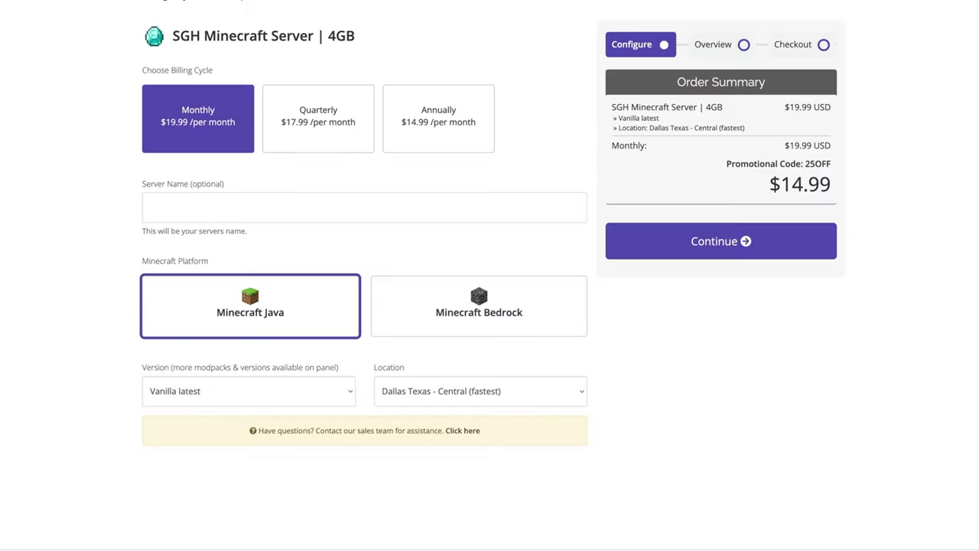
pyautogui.click(364, 206)
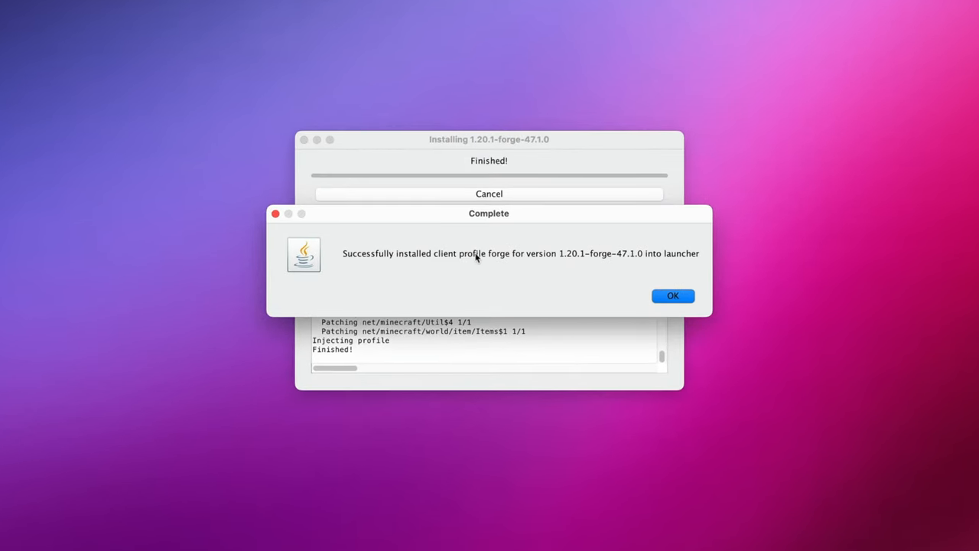
# - Acknowledge the Forge 1.20.1-47.1.0 client install Complete dialog, closing the installer
pyautogui.click(674, 295)
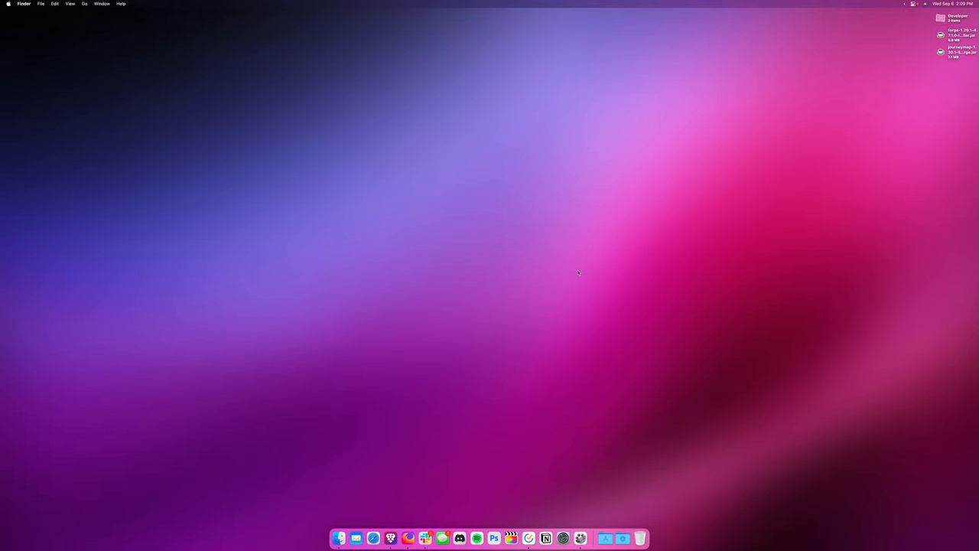
# - Show the Installations list and toggle Modded off and on to reveal forge 1.20.1-forge-47.1.0
pyautogui.write('downloads')
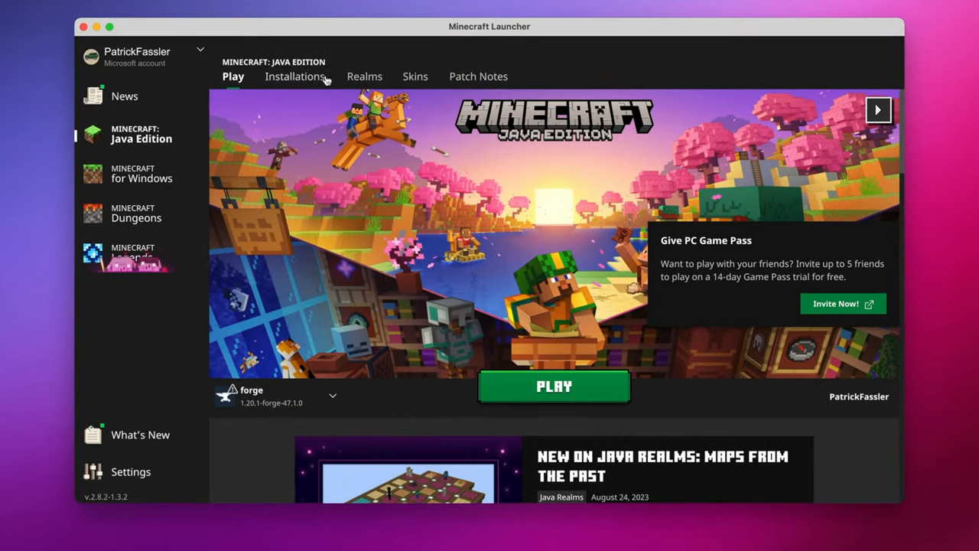
pyautogui.click(293, 76)
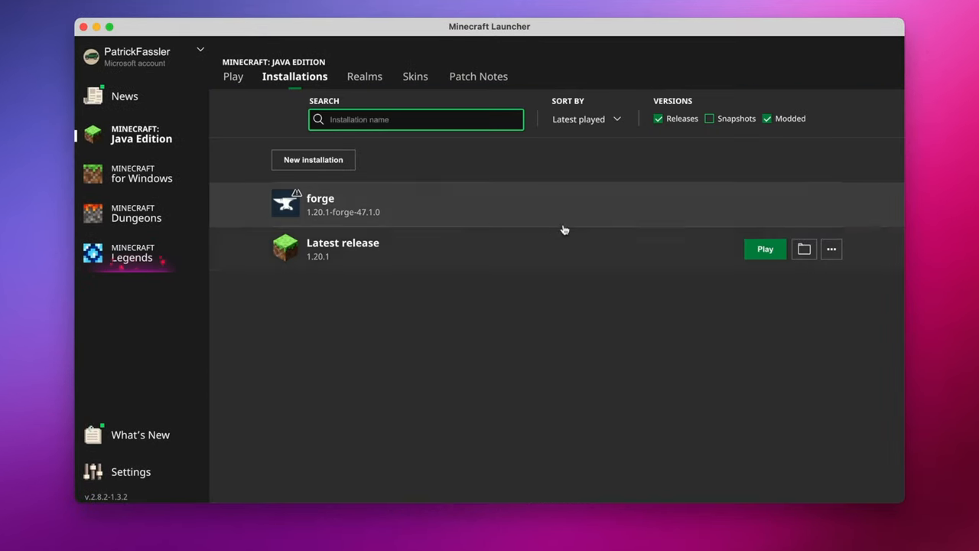
pyautogui.click(767, 118)
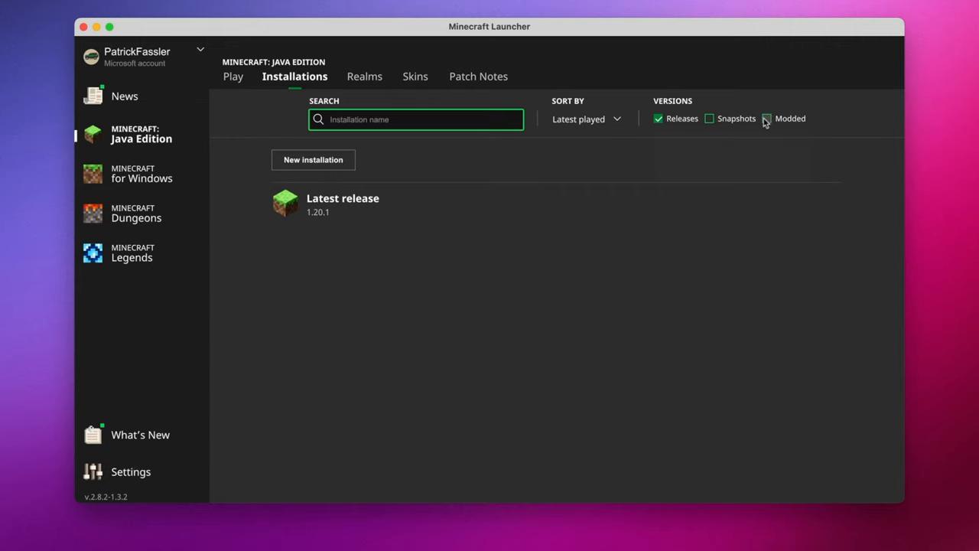
pyautogui.click(767, 118)
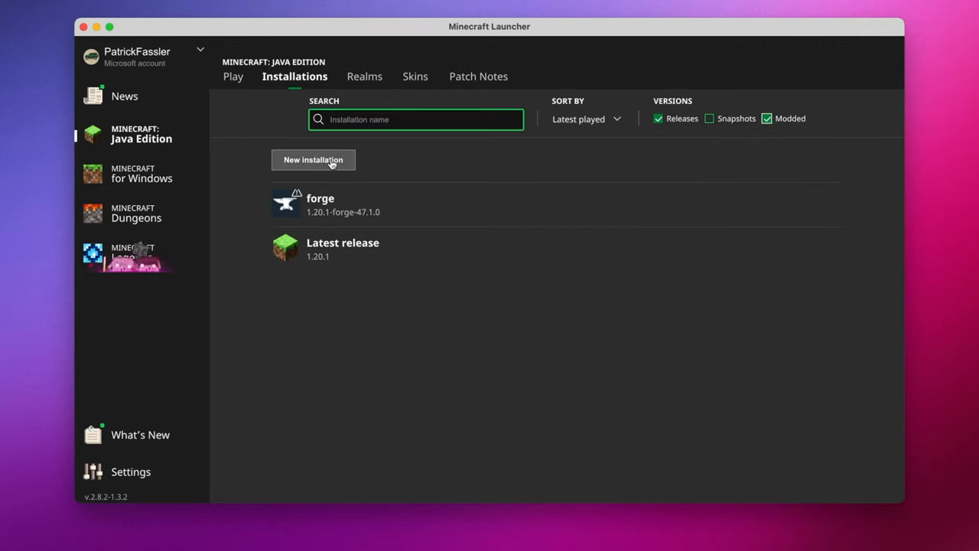
# - Name the new installation forge test and pick version release 1.20.1-forge-47.1.0
pyautogui.click(312, 161)
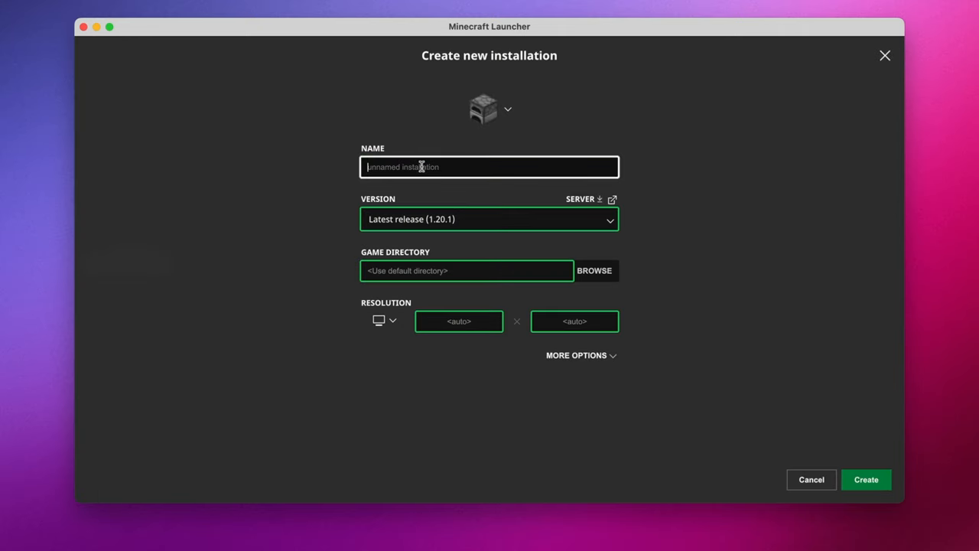
pyautogui.write('f')
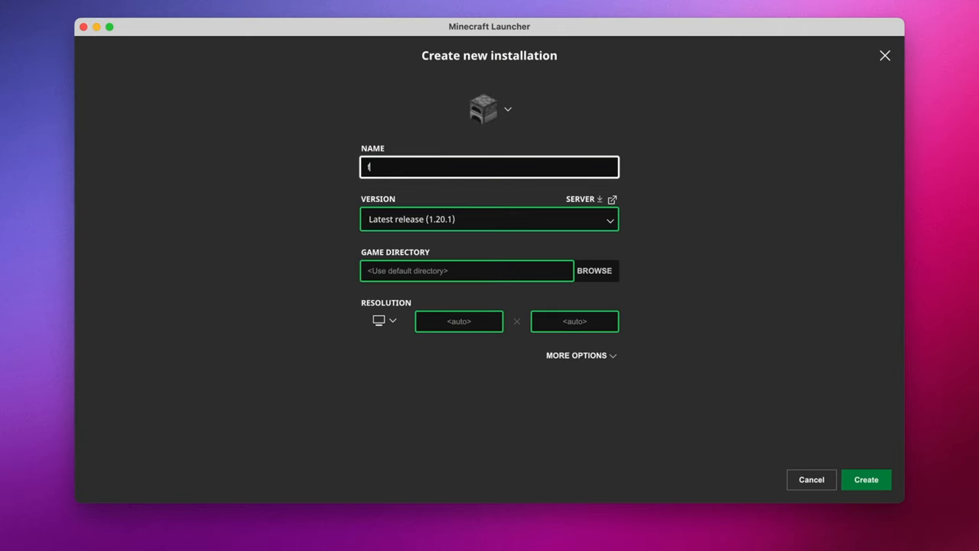
pyautogui.click(489, 220)
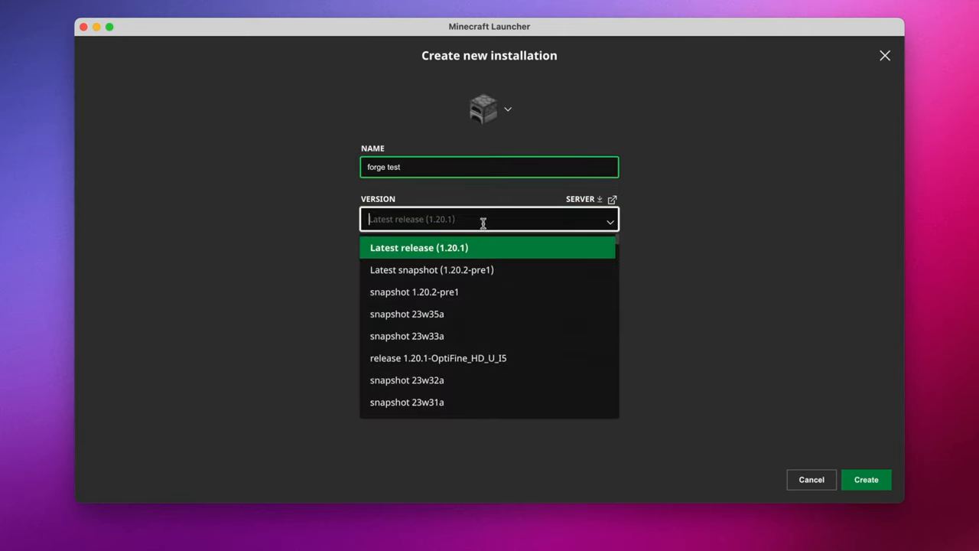
pyautogui.scroll(-3)
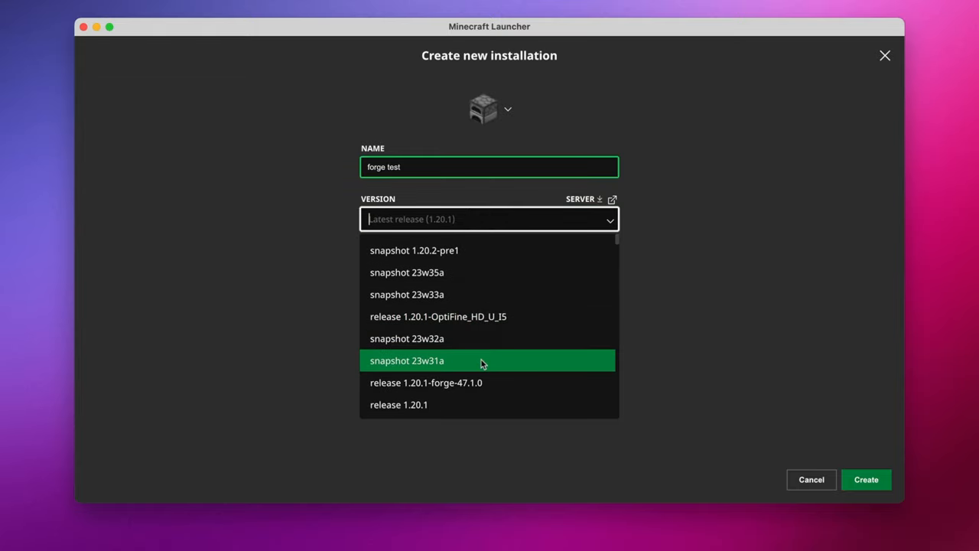
pyautogui.scroll(-3)
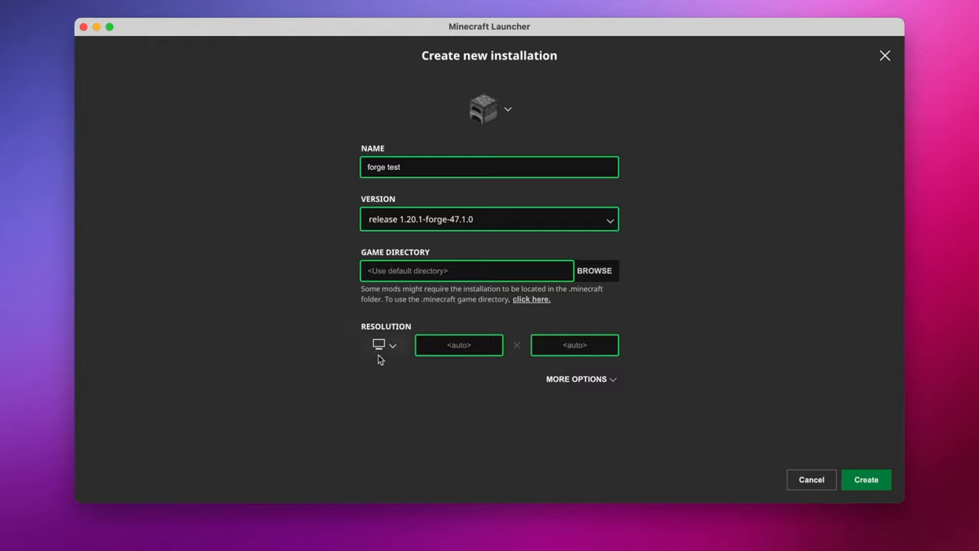
# - Set the resolution to 1920x1080 and create the forge test installation
pyautogui.click(392, 345)
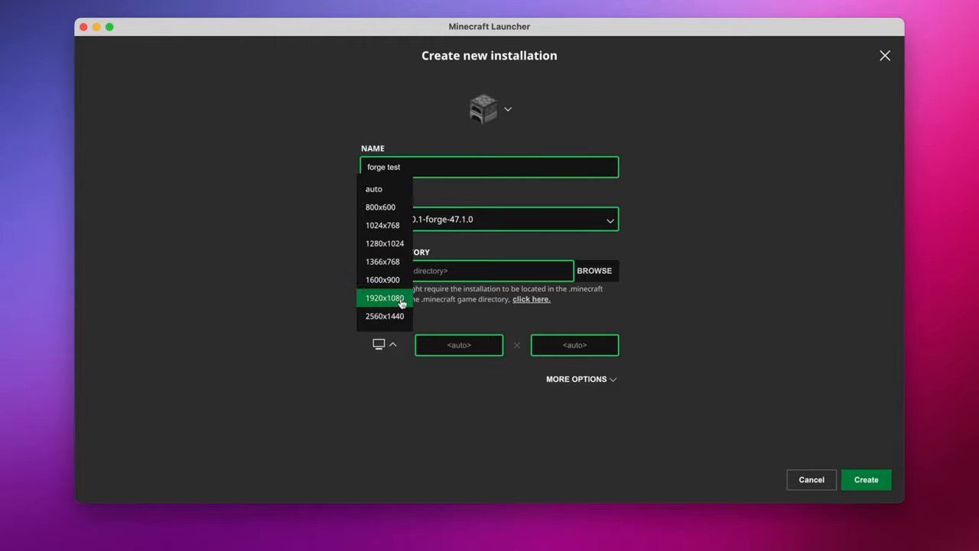
pyautogui.click(386, 297)
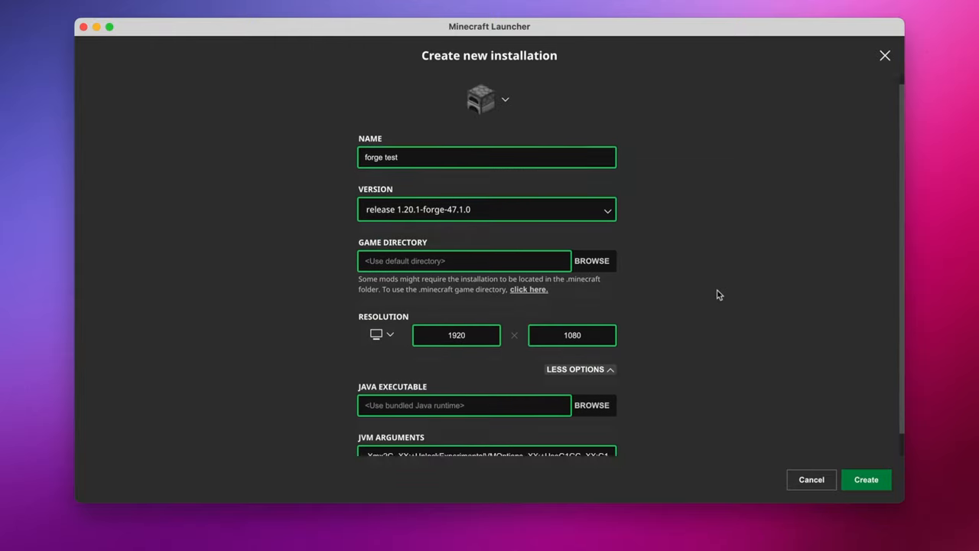
pyautogui.scroll(-3)
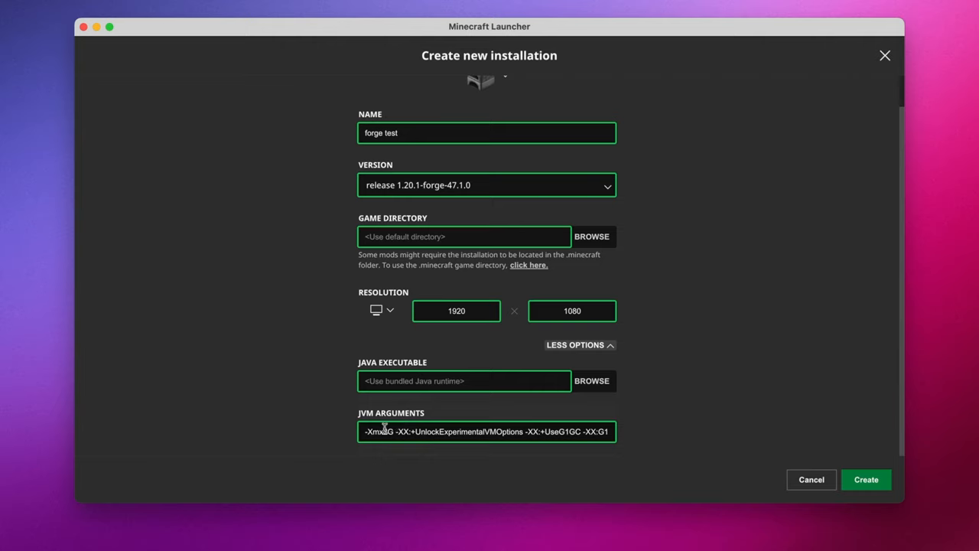
pyautogui.click(487, 431)
pyautogui.write('4')
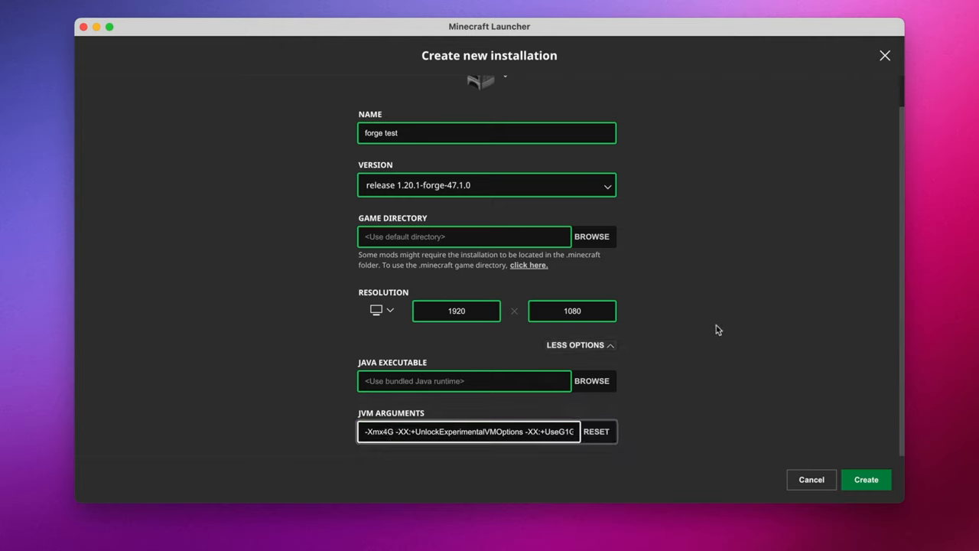
pyautogui.moveTo(866, 481)
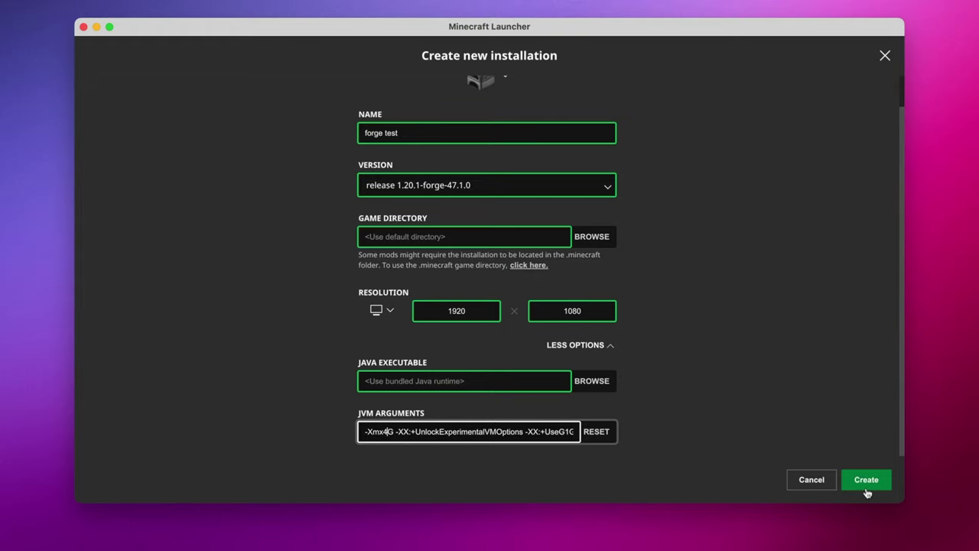
pyautogui.click(866, 480)
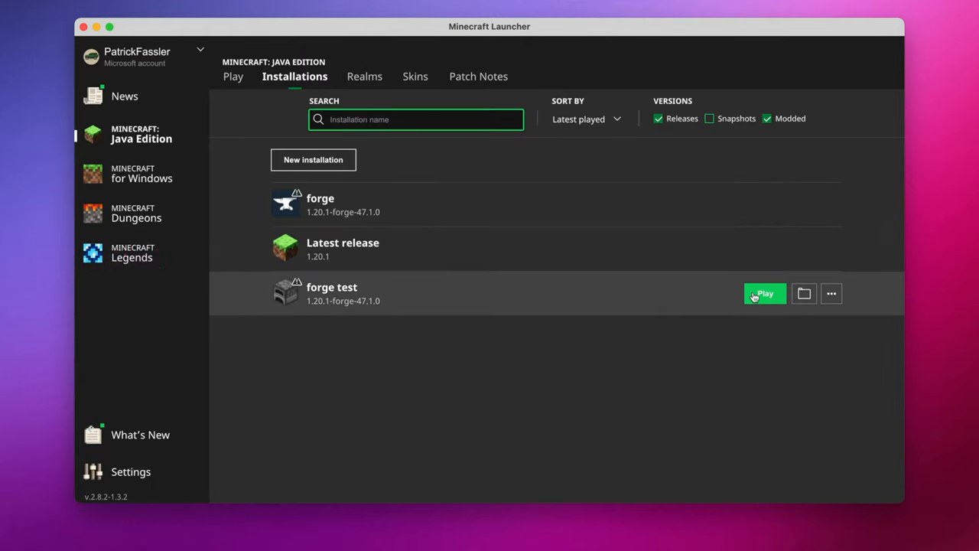
# - Launch forge test and accept the modified-installation risk warning so Forge 1.20.1 starts
pyautogui.click(765, 294)
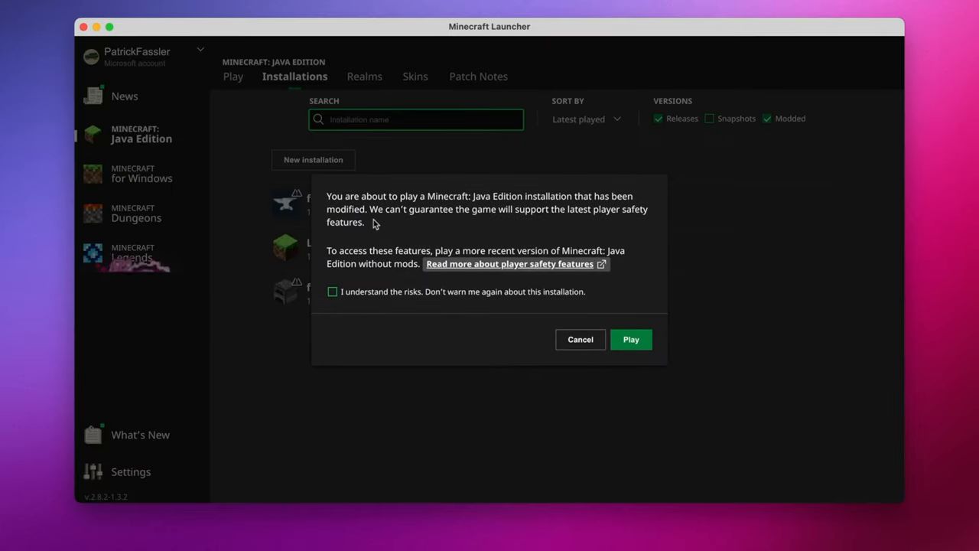
pyautogui.moveTo(340, 288)
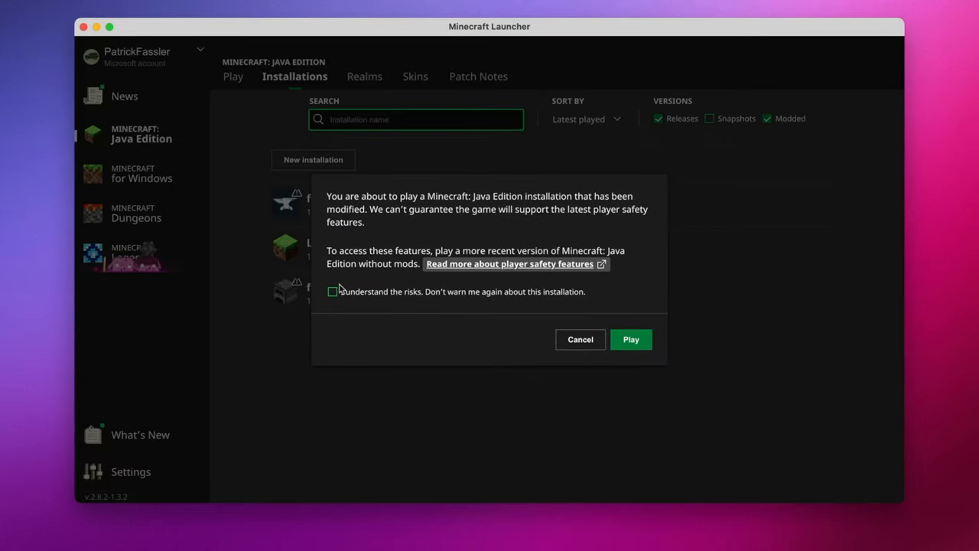
pyautogui.click(580, 339)
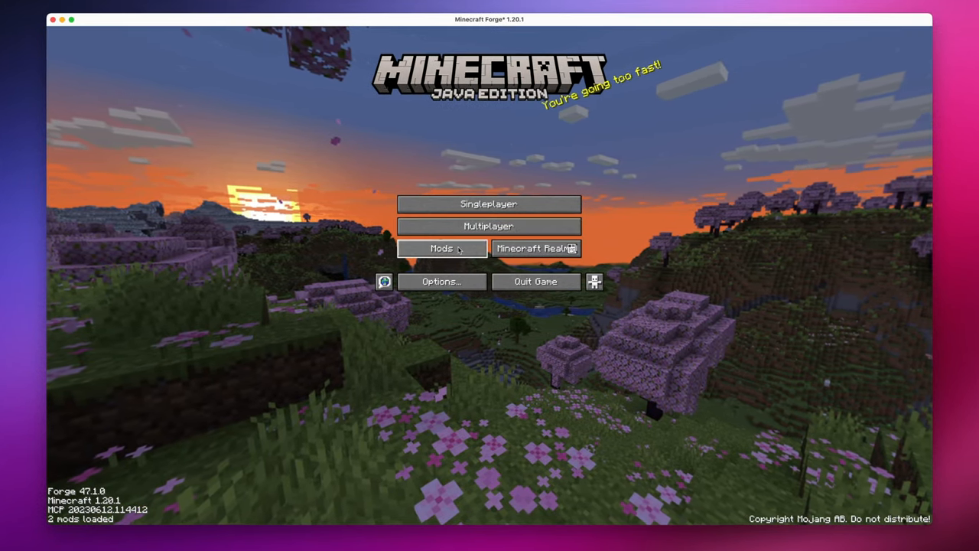
# - Review the Mods list showing only Minecraft and Forge, then open the mods folder
pyautogui.click(440, 248)
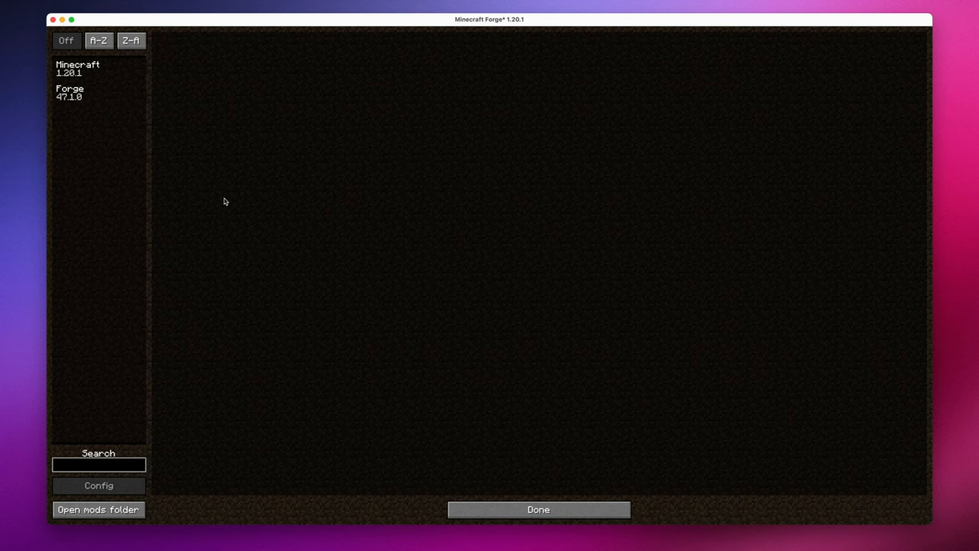
pyautogui.moveTo(196, 138)
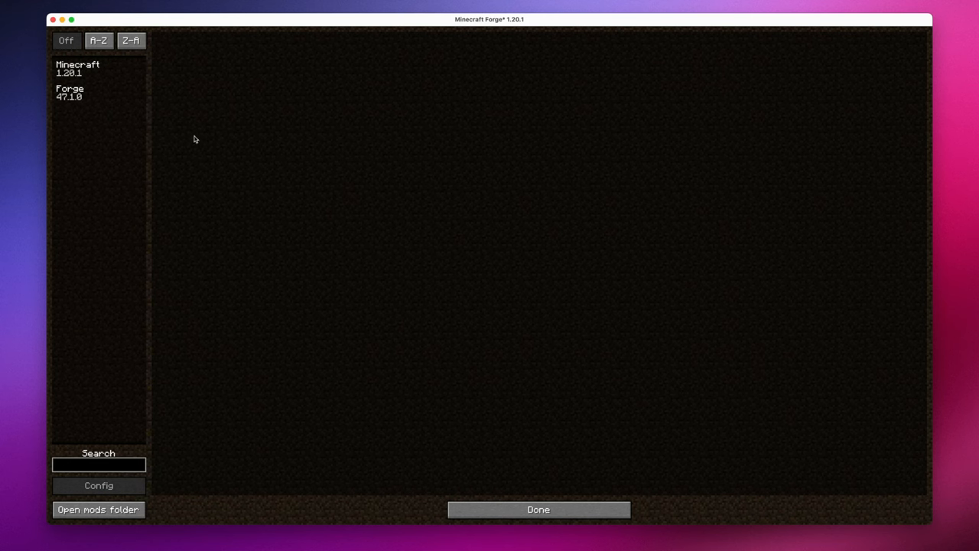
pyautogui.moveTo(98, 509)
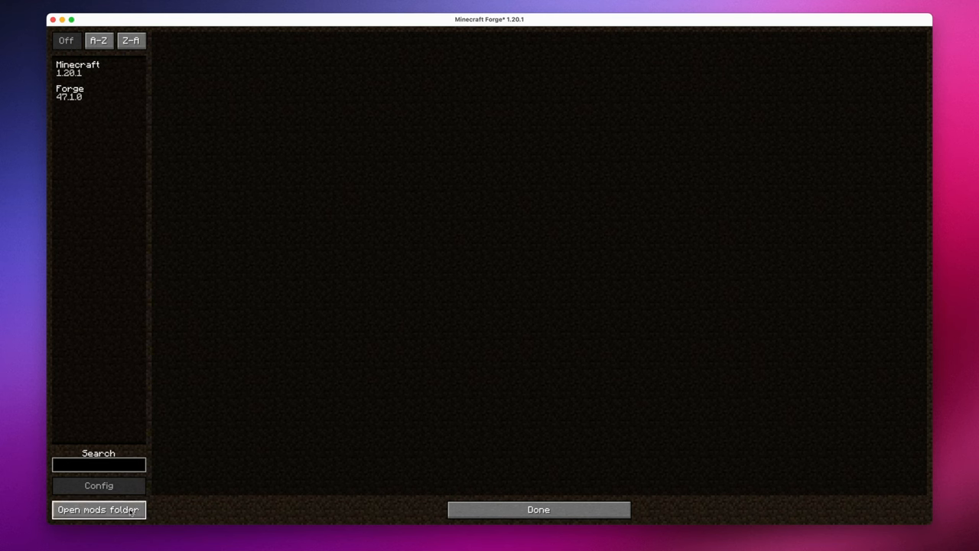
pyautogui.click(98, 510)
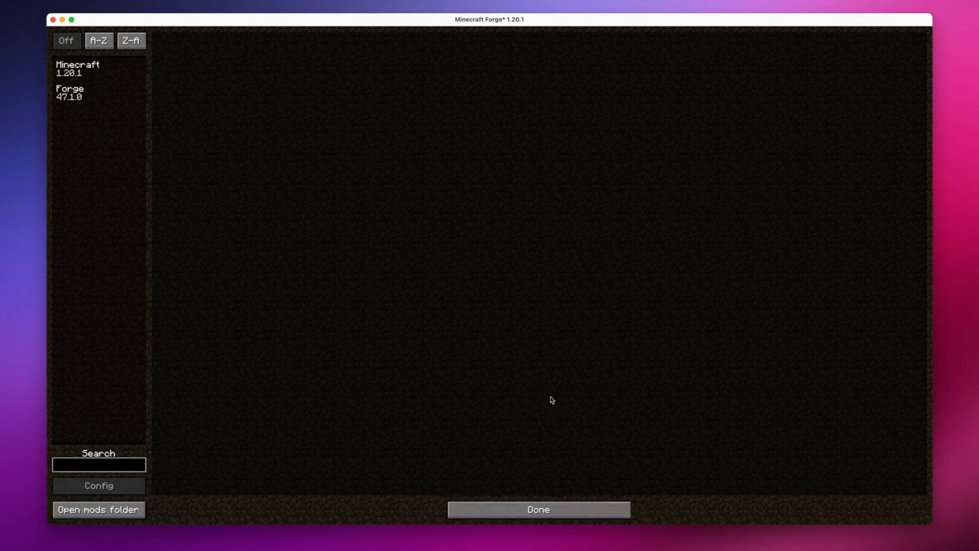
pyautogui.click(539, 508)
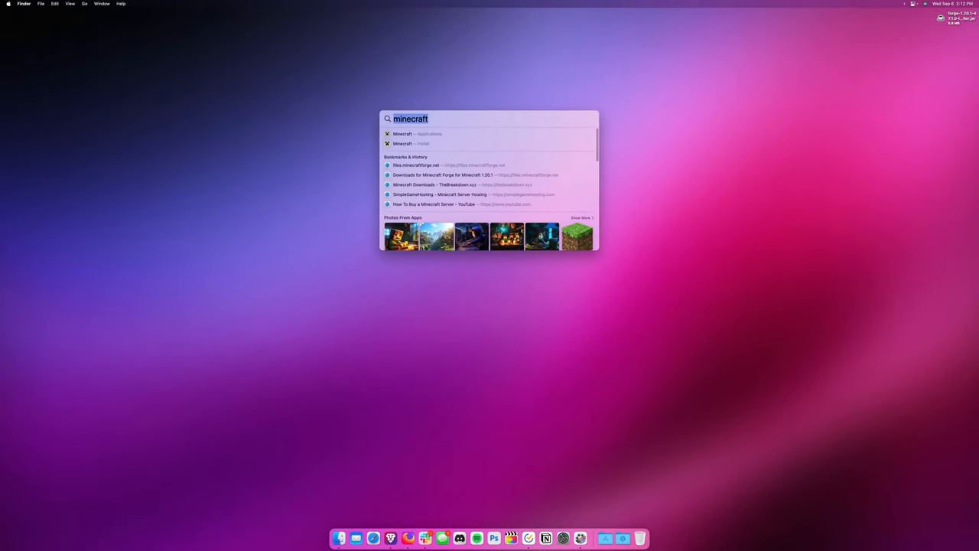
# - Reopen Minecraft Launcher from Spotlight and play the forge test installation again
pyautogui.click(402, 133)
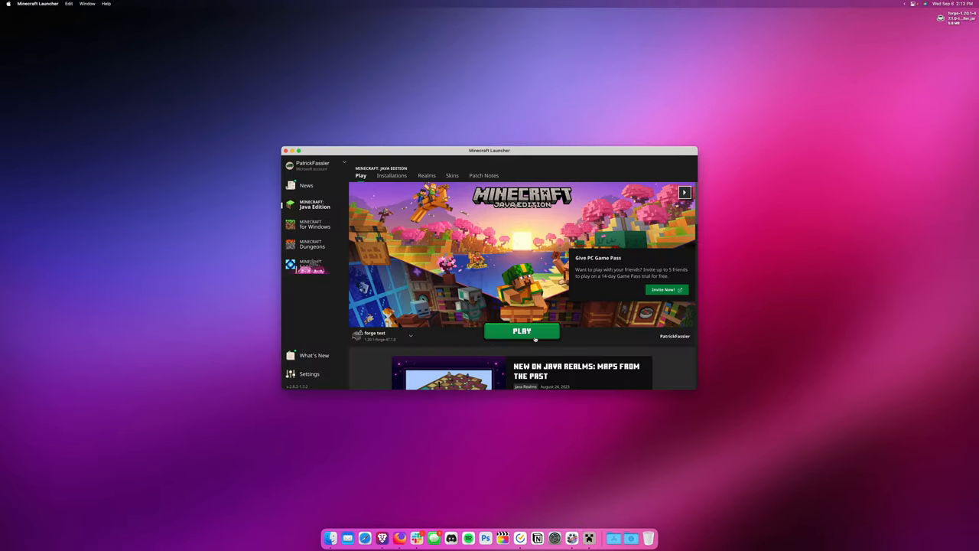
pyautogui.click(522, 331)
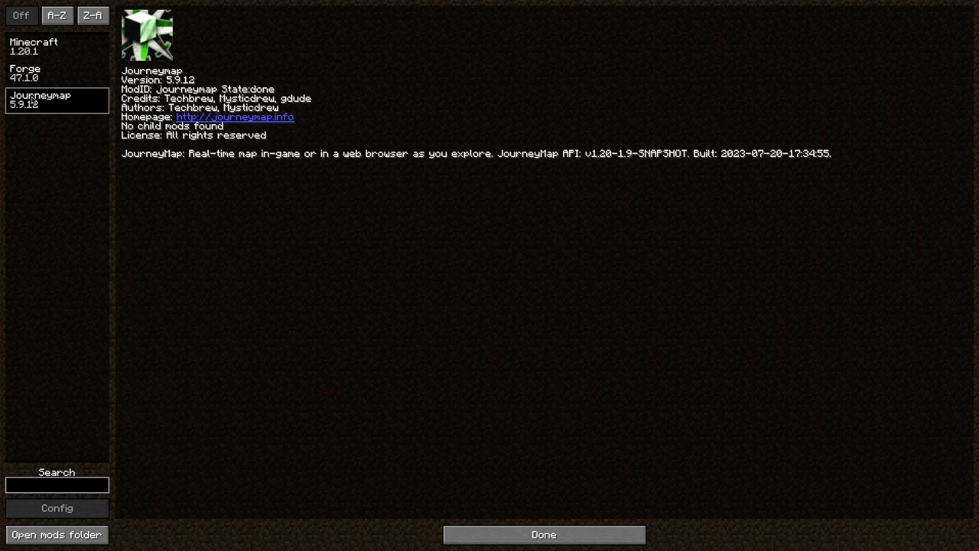
# - View JourneyMap 5.9.12 in the mods list, then resume a world with its minimap showing
pyautogui.click(544, 534)
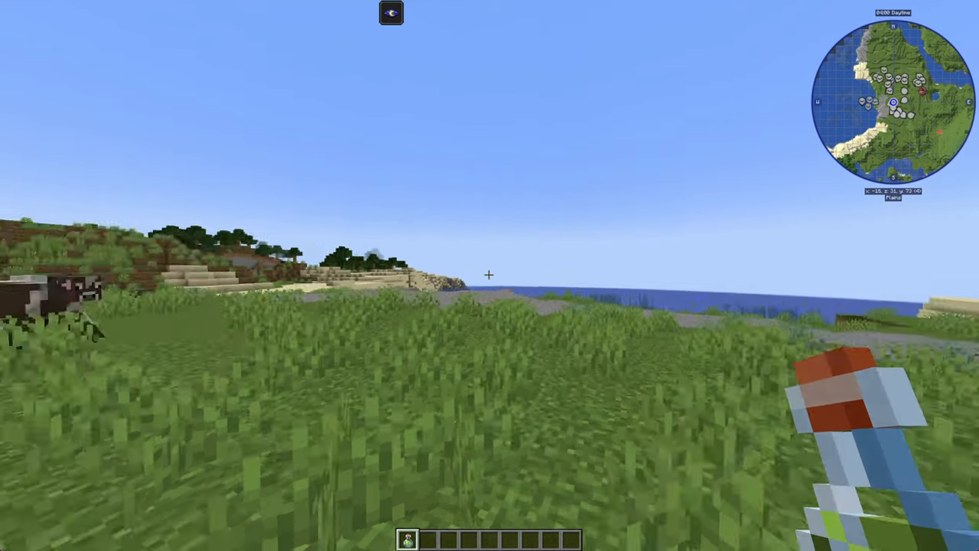
pyautogui.press('Escape')
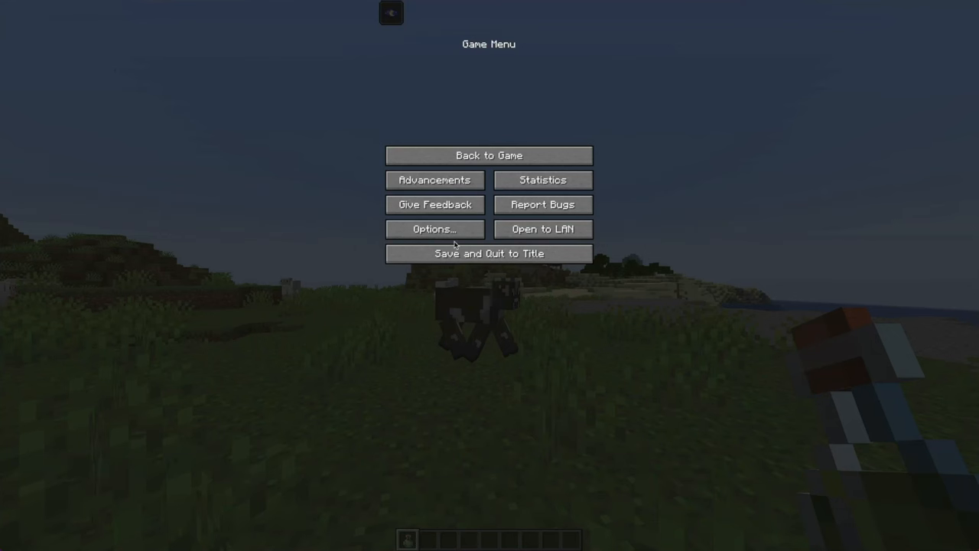
pyautogui.click(489, 156)
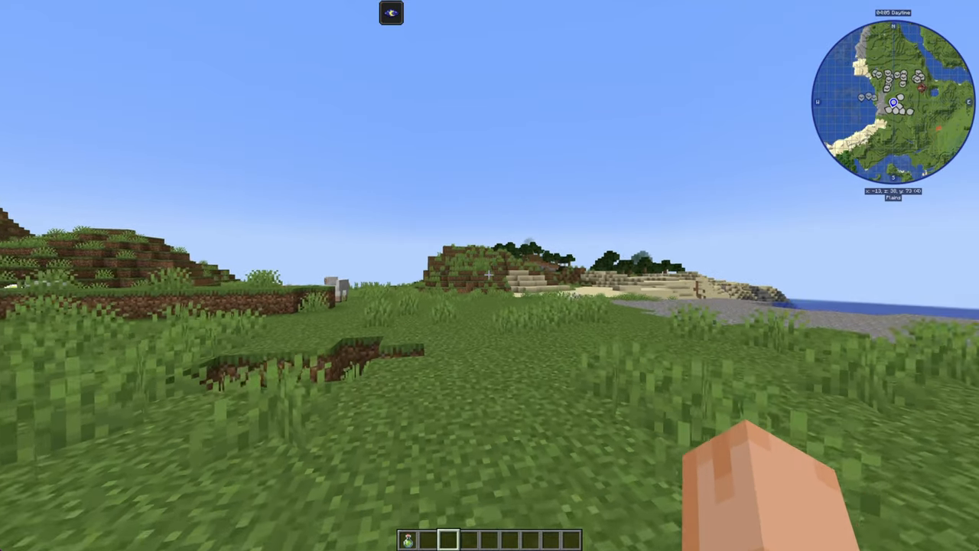